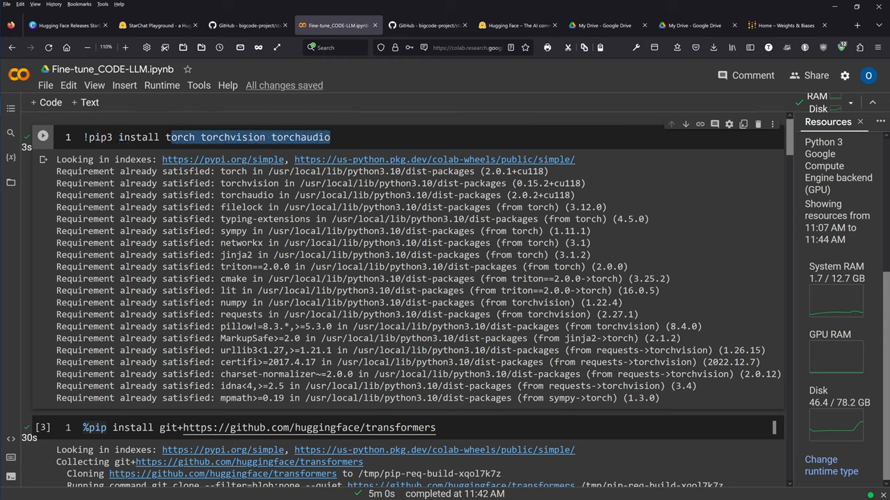
Step: Scroll down through the notebook to reach the starcoder clone cell
scroll(down, 3)
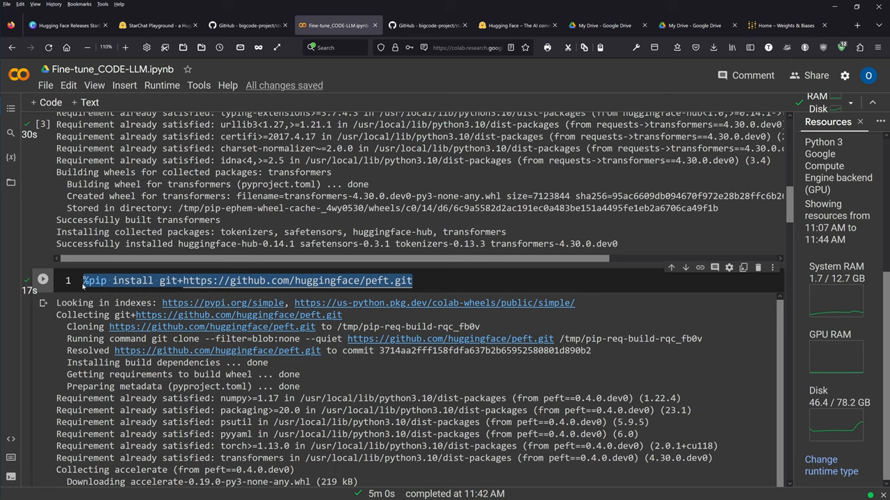
mouse_move(213, 275)
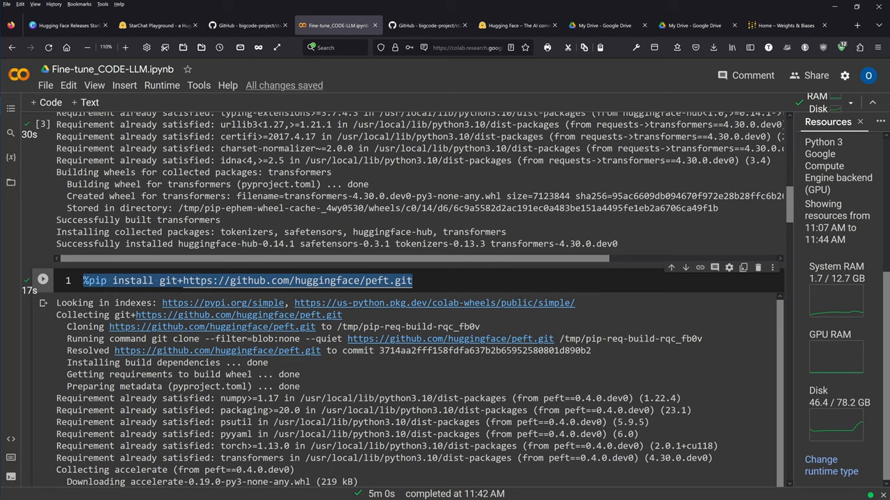
scroll(down, 3)
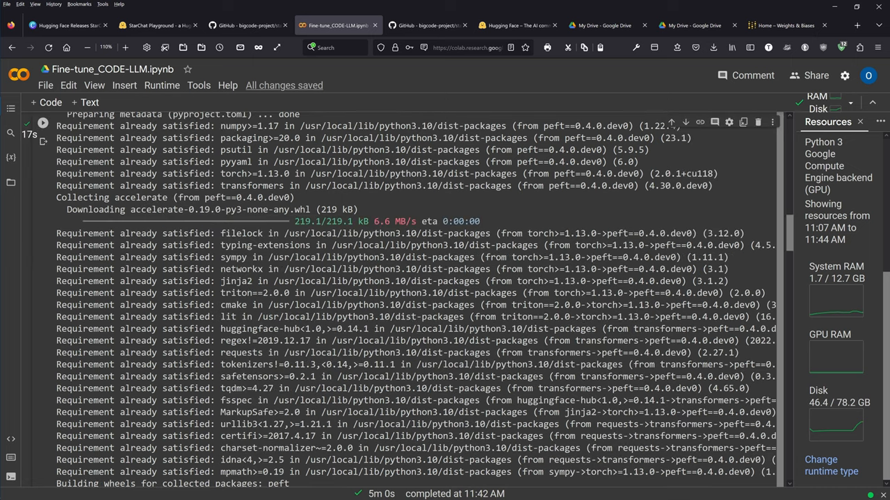
scroll(down, 3)
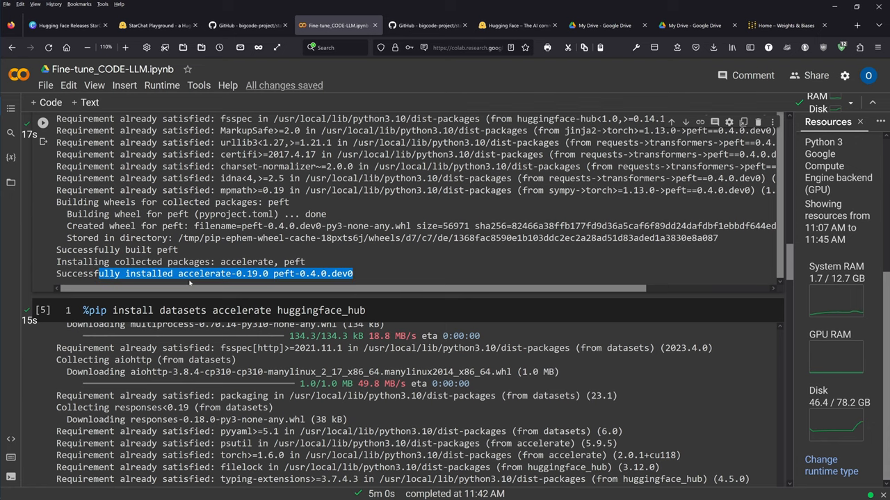
mouse_move(378, 268)
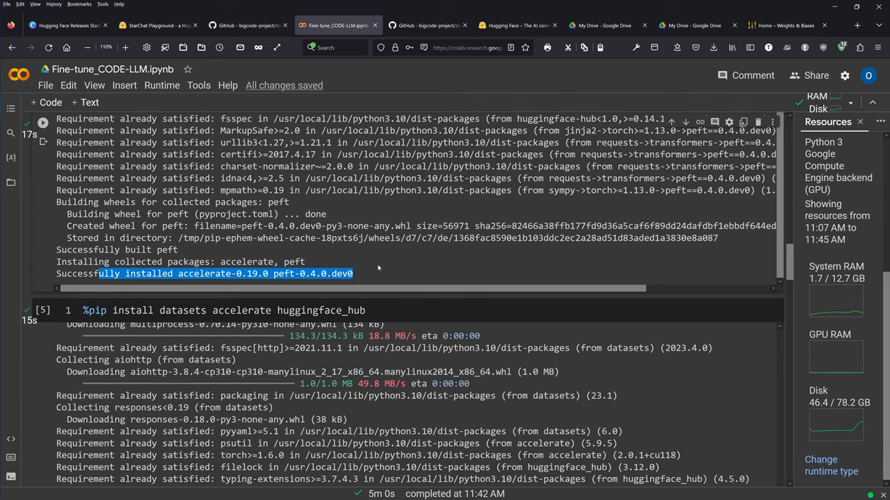
scroll(down, 3)
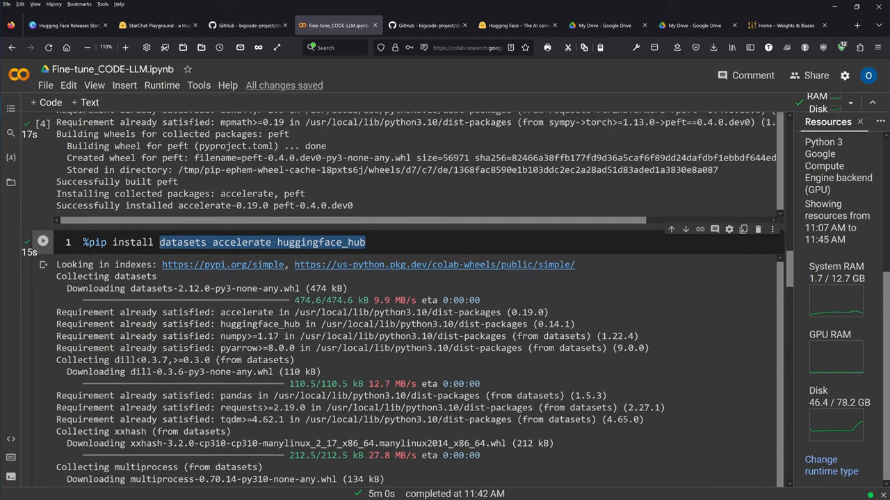
scroll(down, 3)
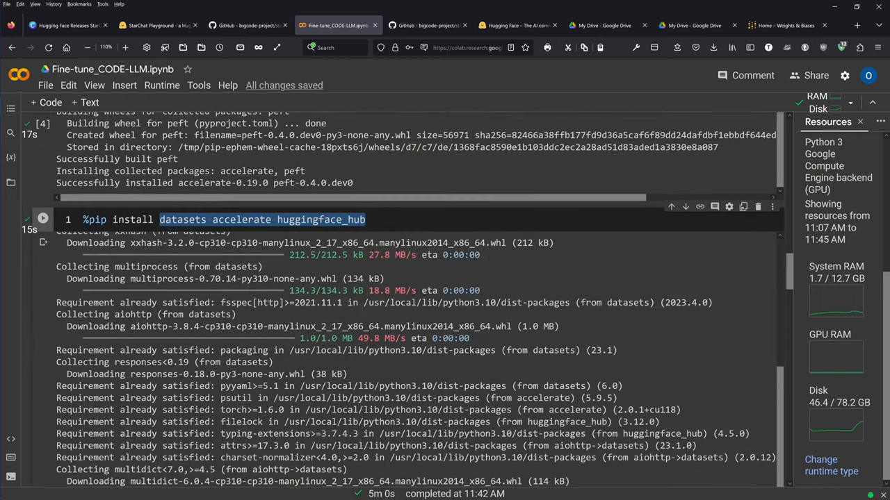
scroll(down, 3)
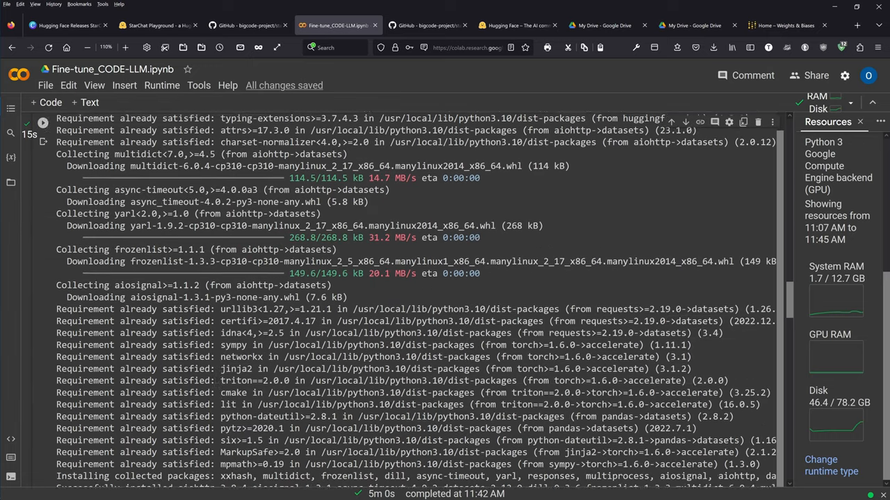
scroll(down, 3)
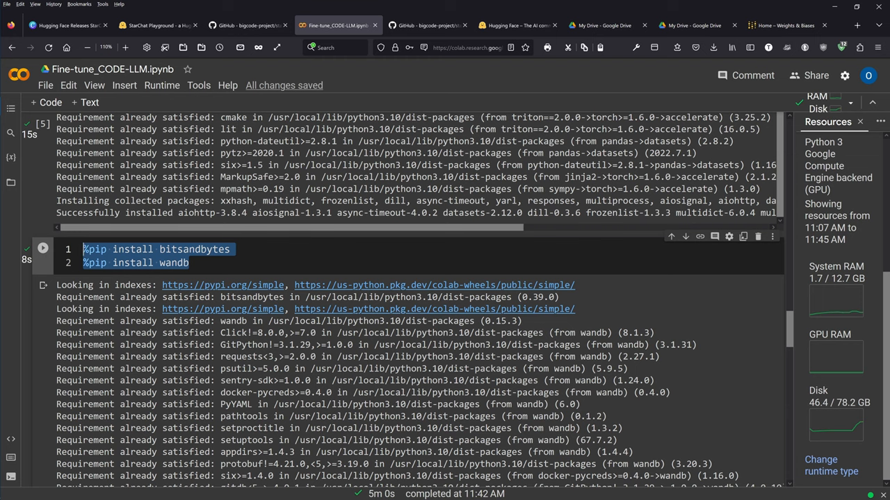
scroll(down, 3)
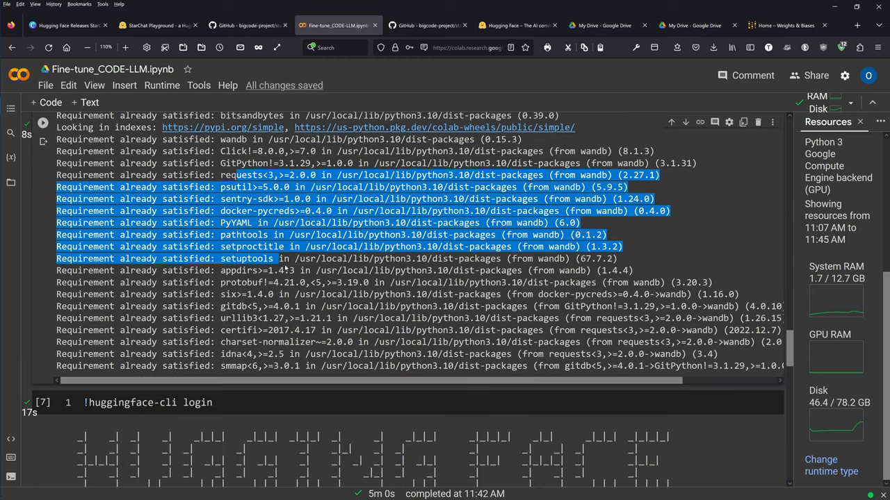
scroll(down, 3)
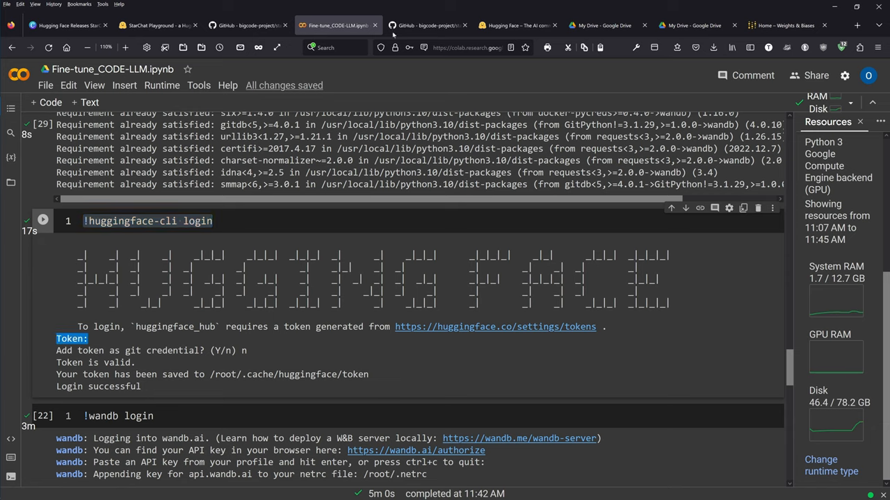
mouse_move(512, 26)
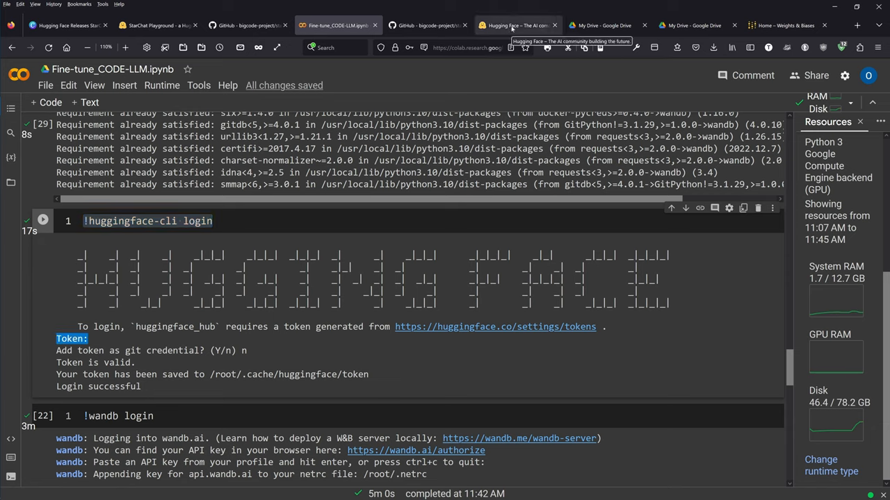
Step: Check the Hugging Face access tokens and Weights & Biases pages, then return to the notebook
click(517, 25)
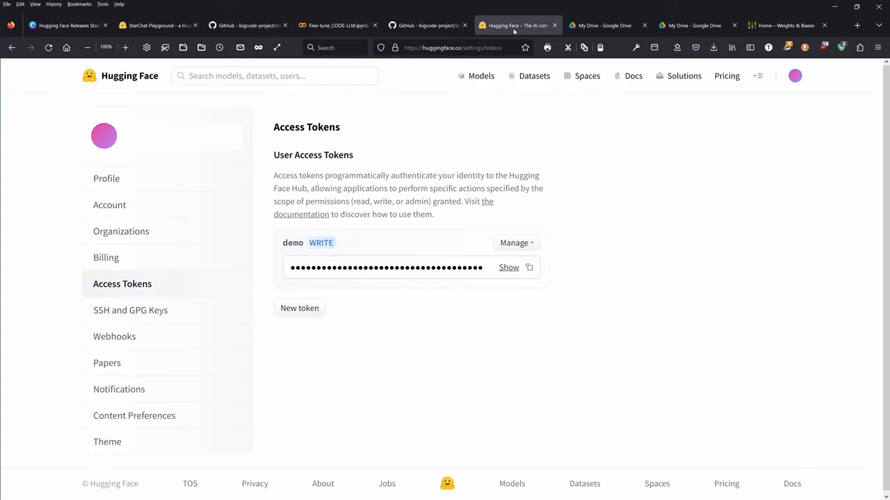
mouse_move(302, 138)
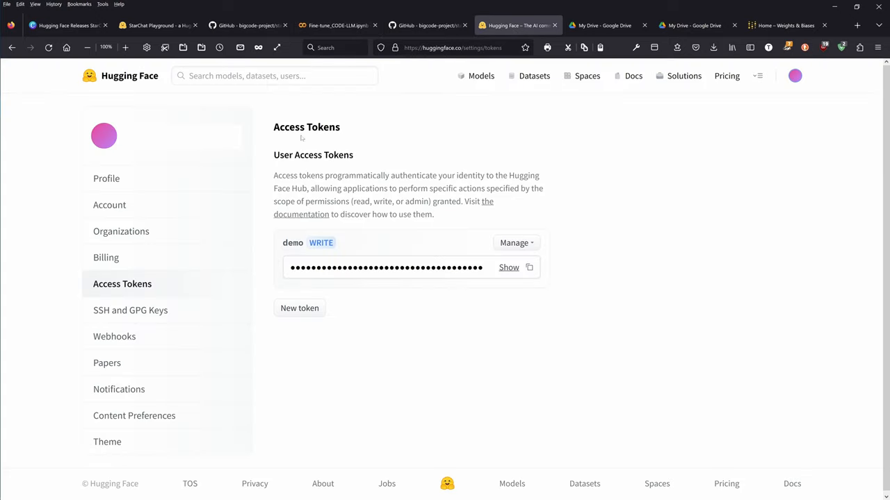
mouse_move(302, 137)
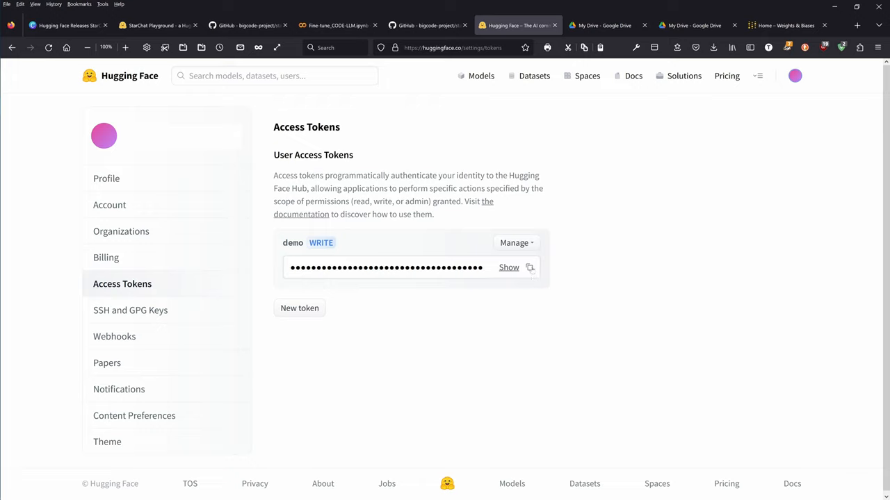
mouse_move(529, 267)
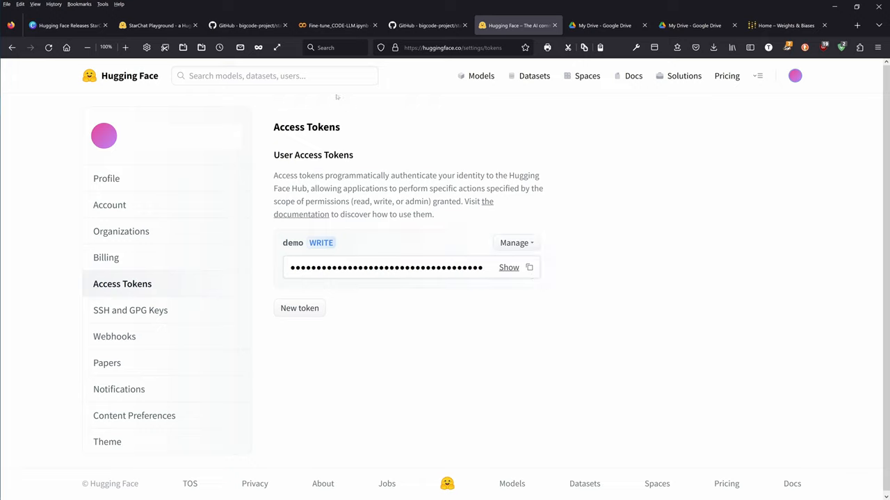
click(336, 25)
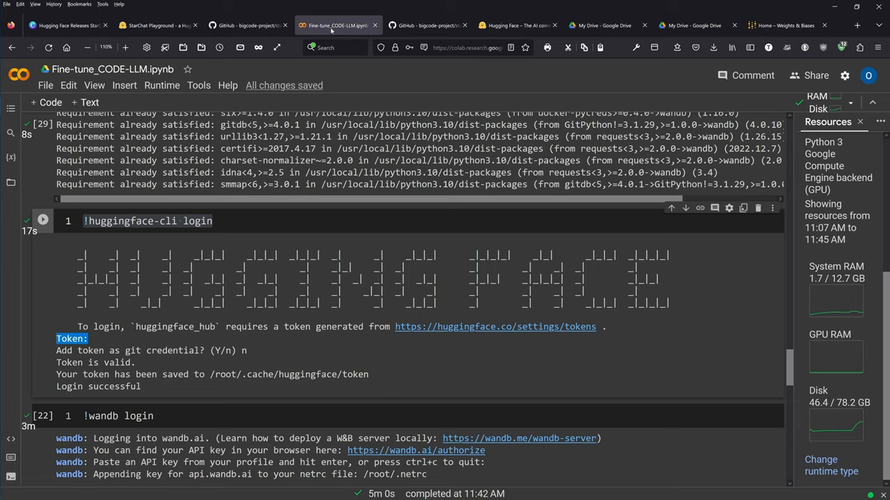
scroll(down, 3)
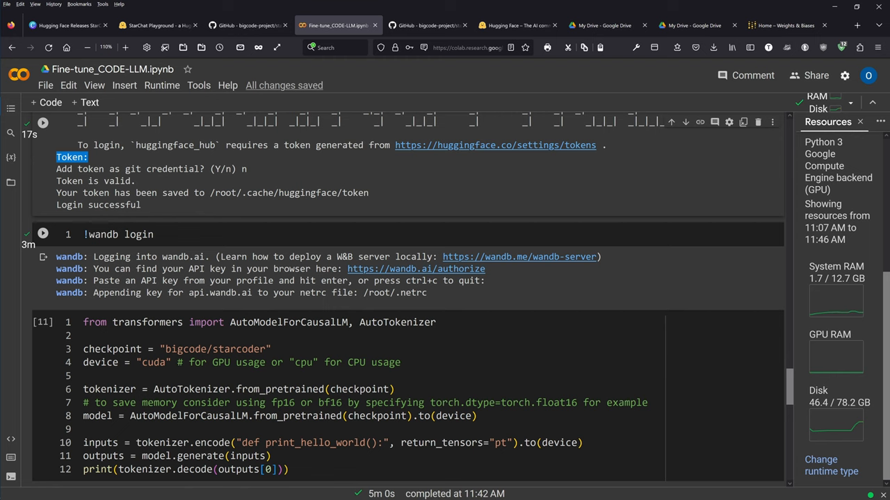
click(785, 25)
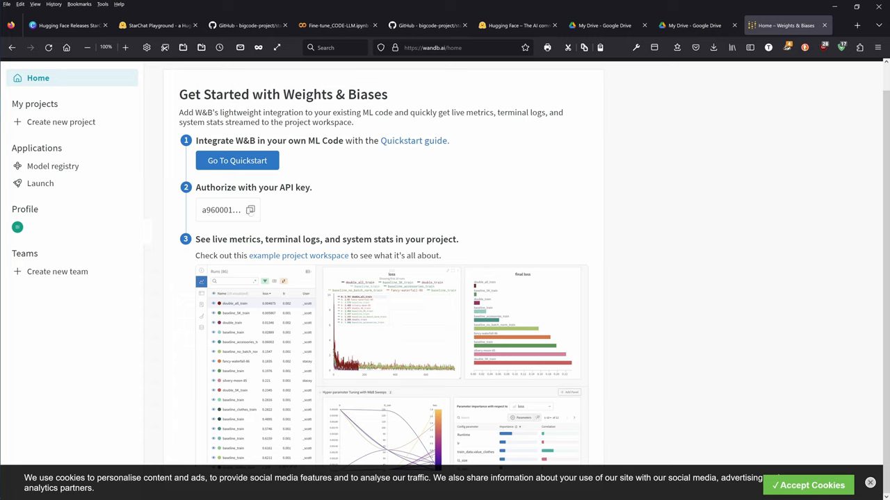
click(338, 26)
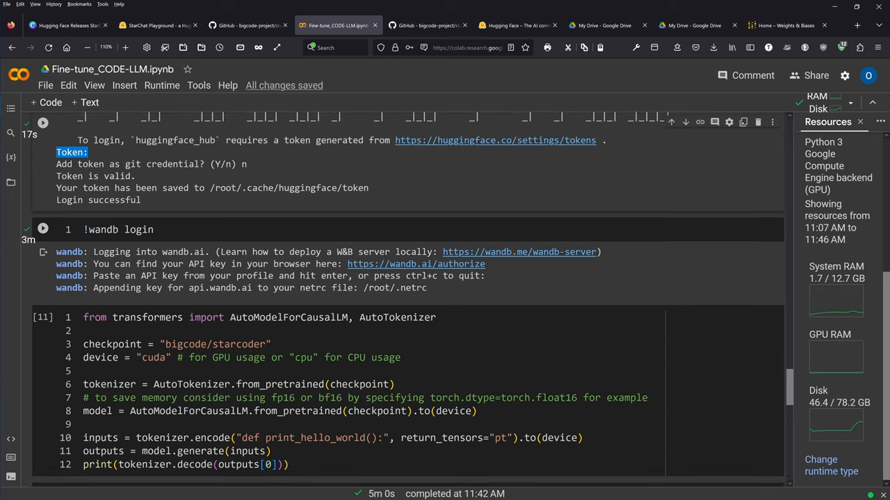
scroll(down, 3)
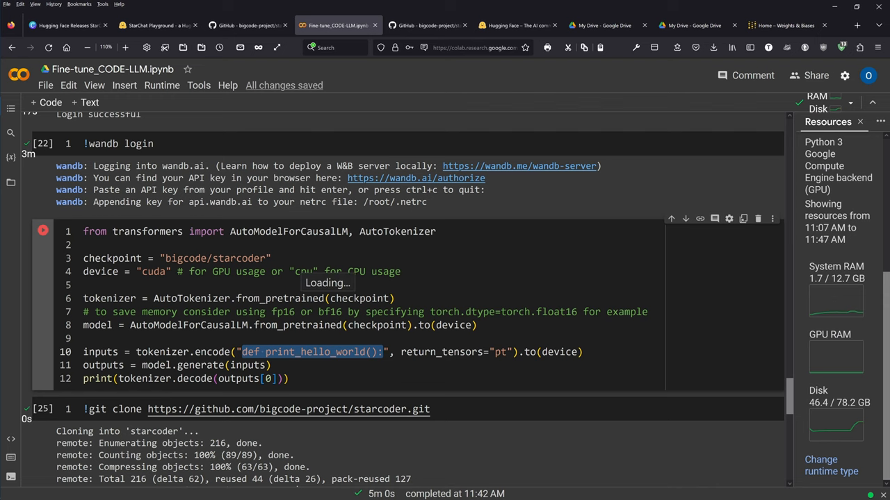
scroll(down, 3)
text(#)
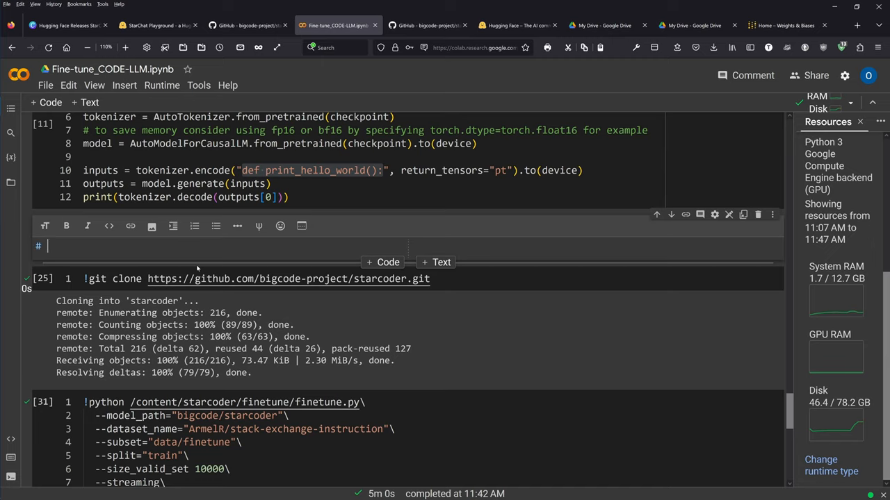
Step: Write the heading '# Fine-tune CODE LLM' in the new text cell above the clone cell
text(Fine-t)
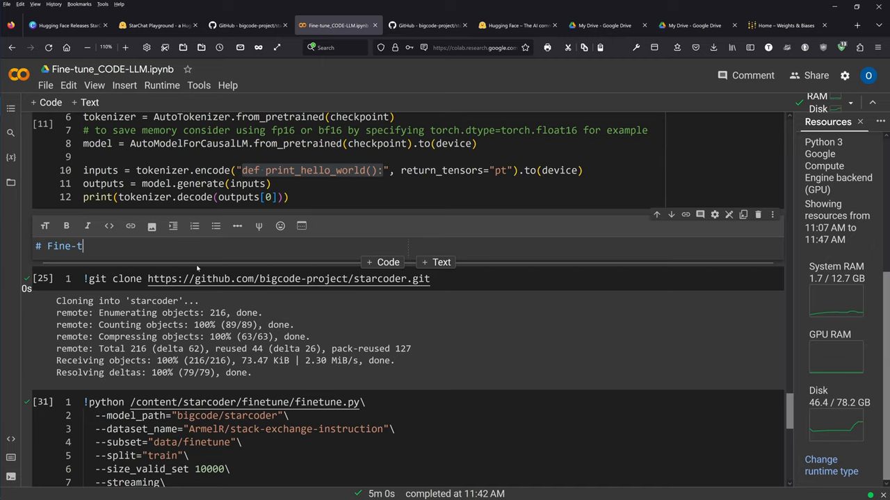
text(CO)
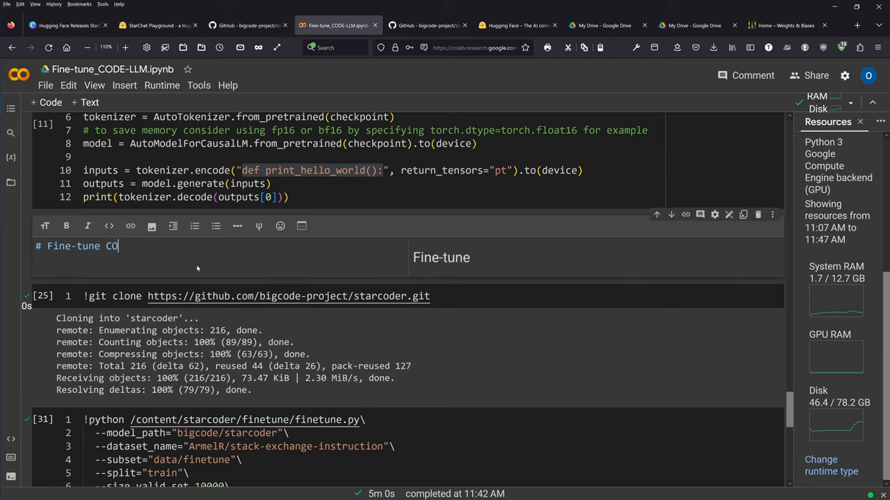
text(DE LLM)
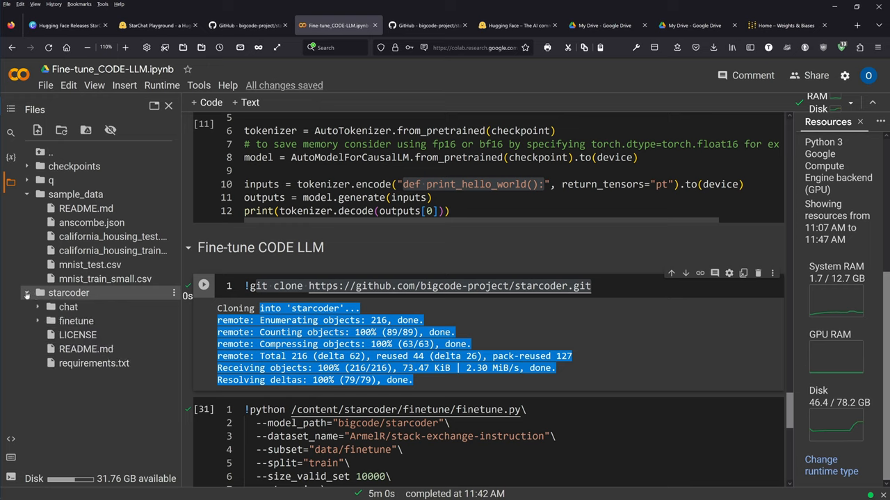
mouse_move(94, 363)
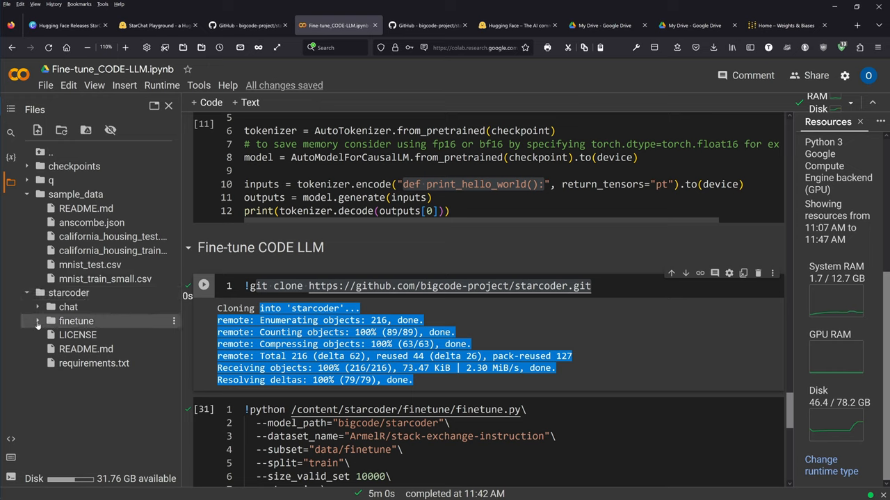
click(37, 321)
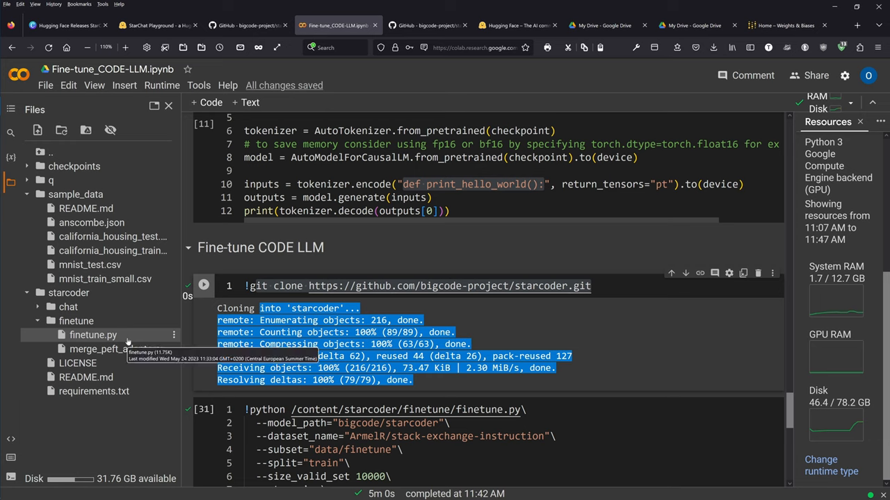
mouse_move(117, 349)
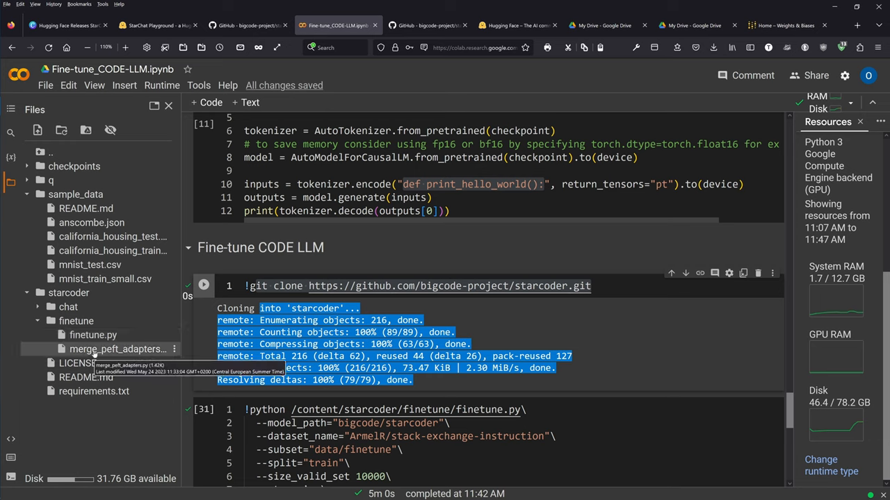
scroll(down, 3)
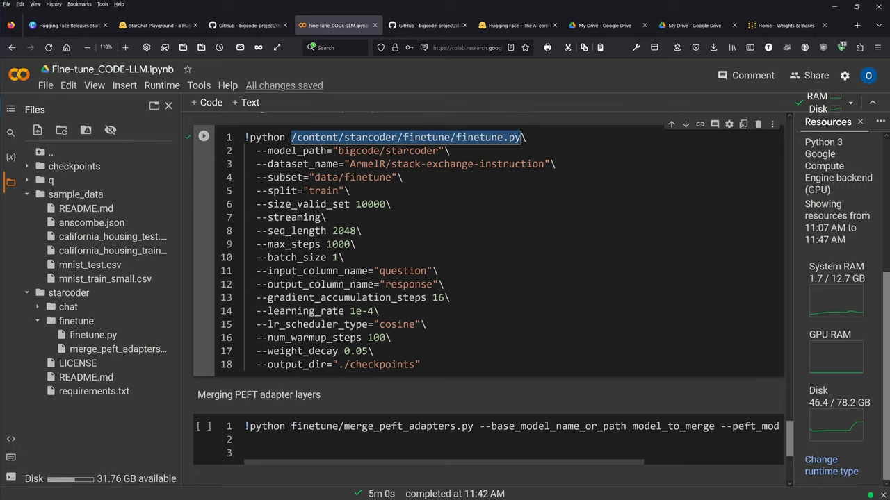
click(271, 150)
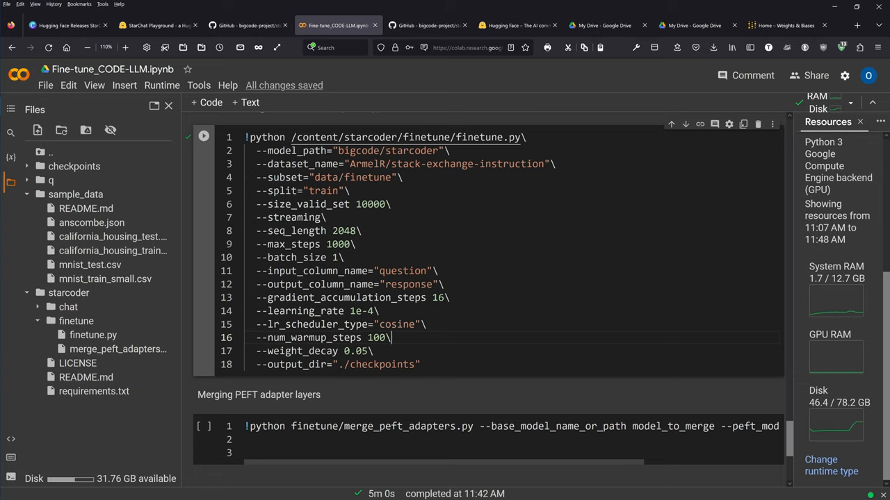
Step: Run the finetune.py cell so StarCoder fine-tuning starts loading the dataset in streaming mode
click(204, 136)
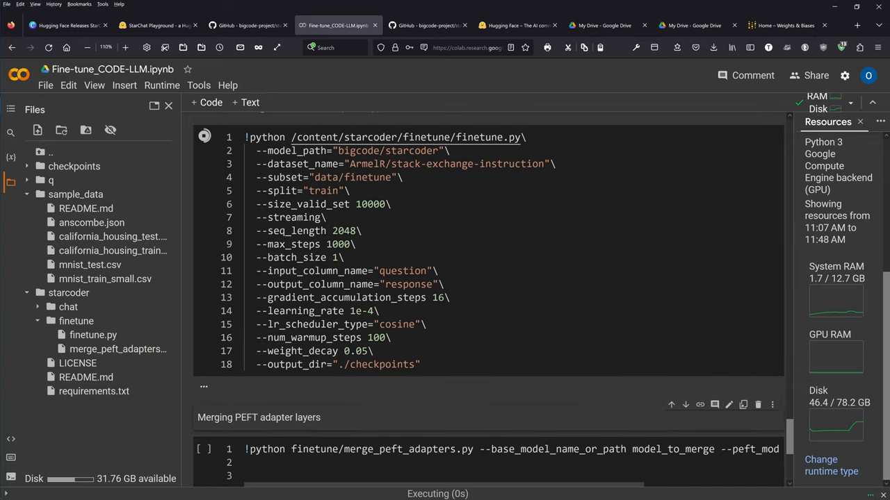
scroll(down, 3)
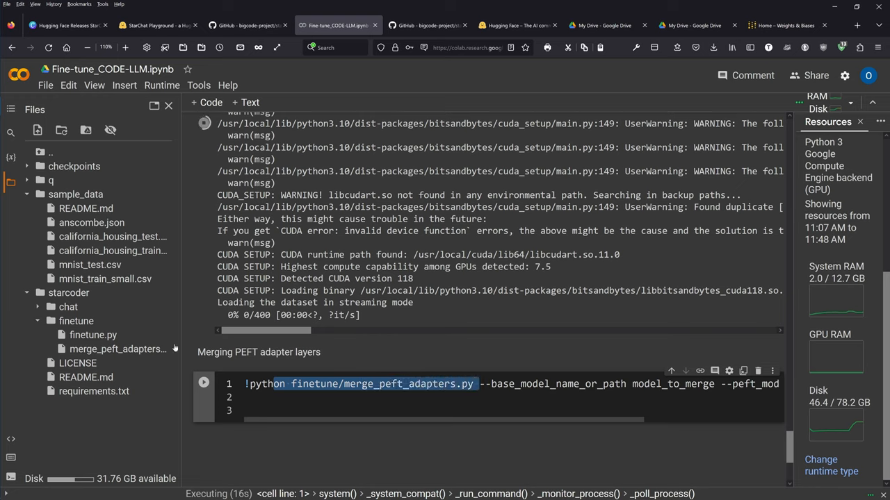
mouse_move(117, 349)
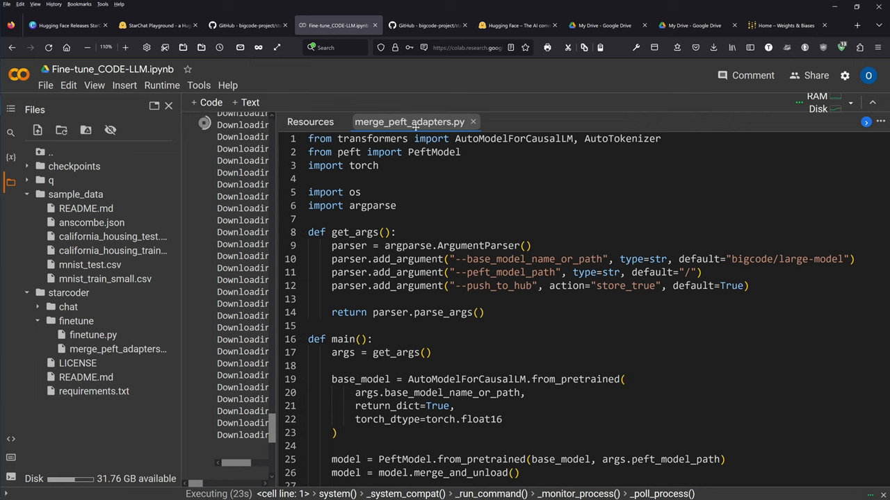
Step: Scroll through merge_peft_adapters.py while the model shards download
scroll(down, 3)
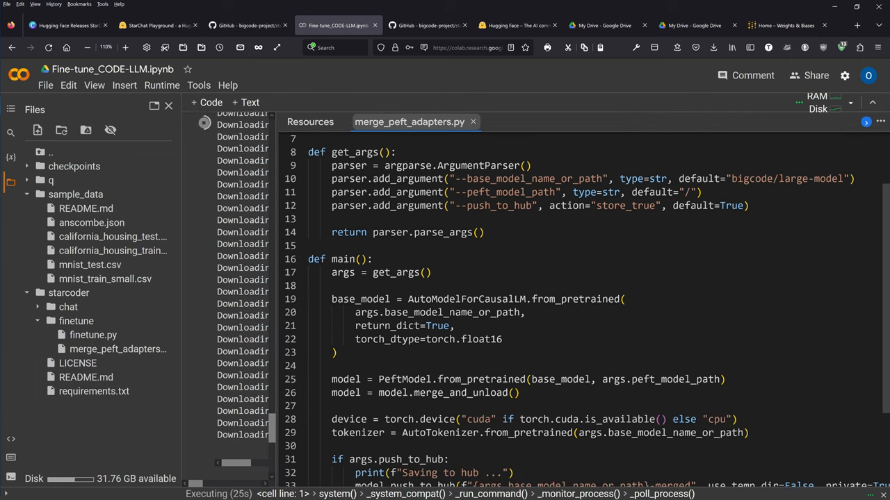
scroll(down, 3)
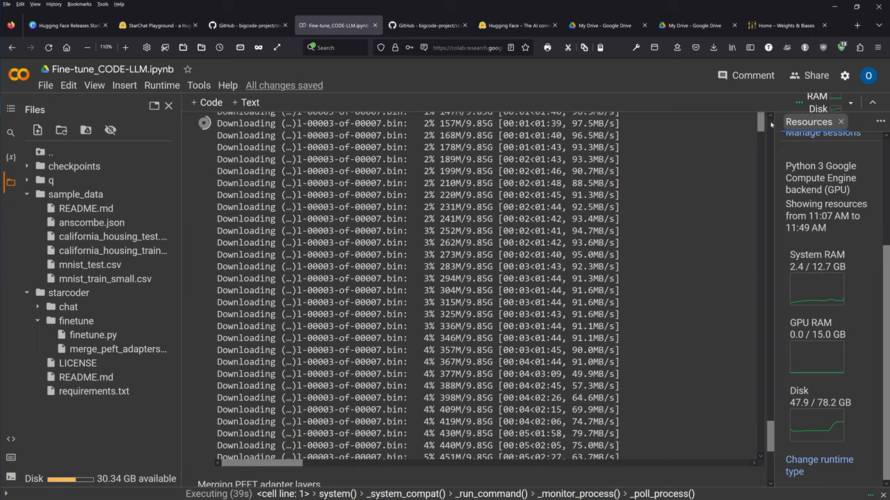
scroll(up, 3)
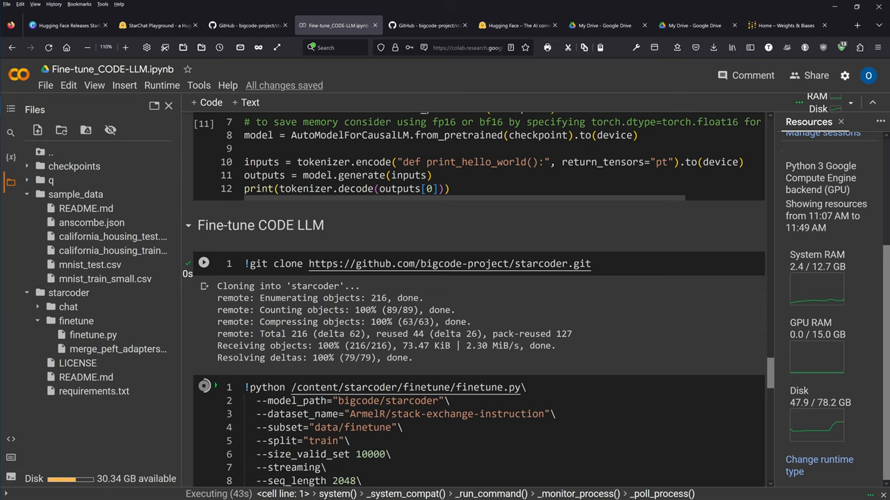
scroll(down, 3)
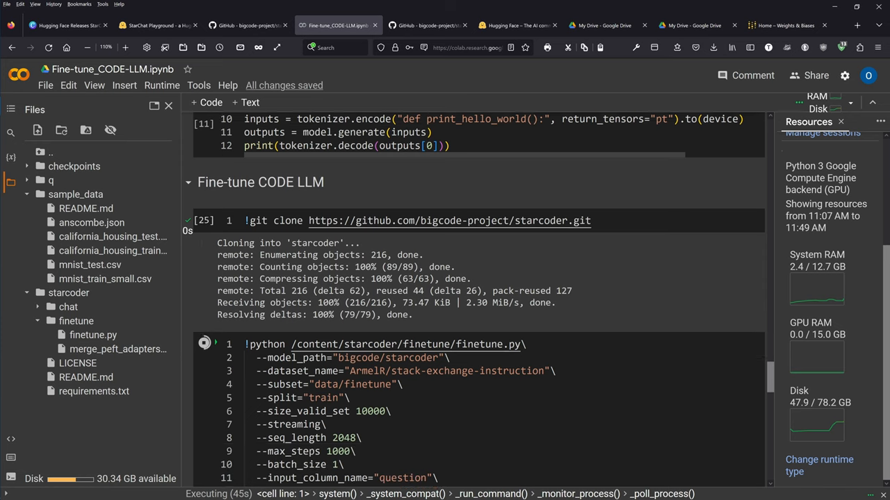
scroll(down, 3)
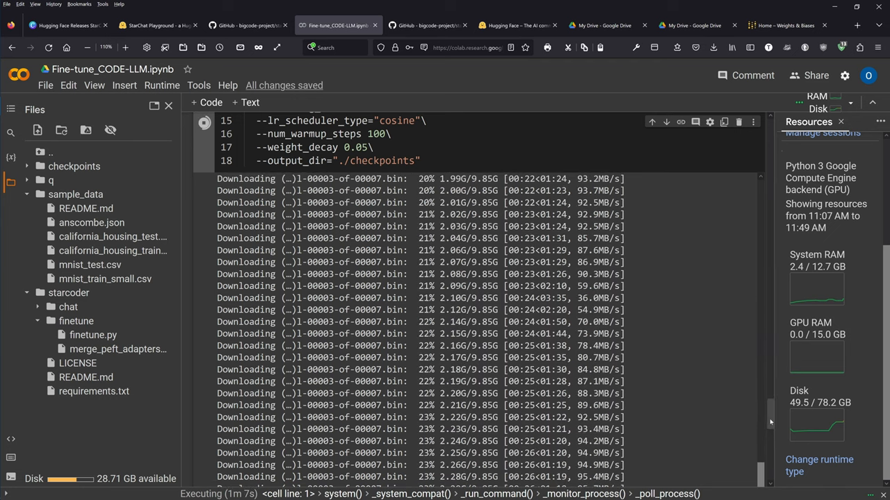
scroll(down, 3)
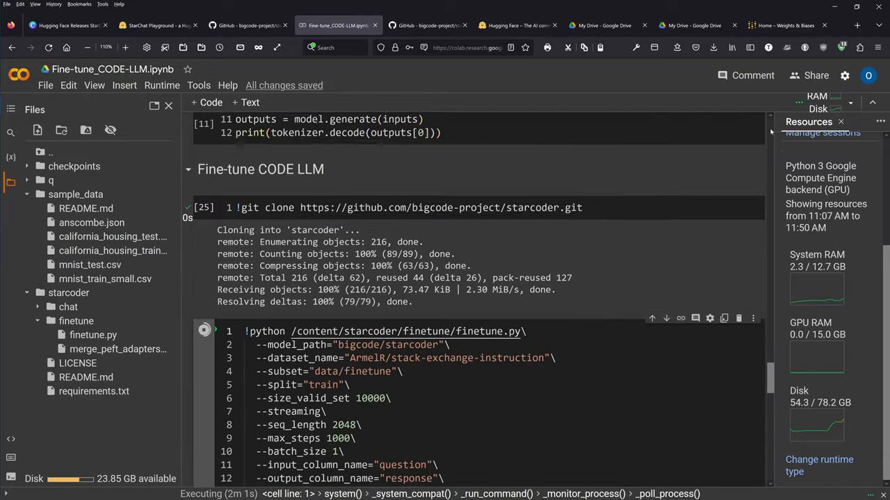
Step: Switch from the notebook to the starcoder finetune folder on GitHub
scroll(down, 3)
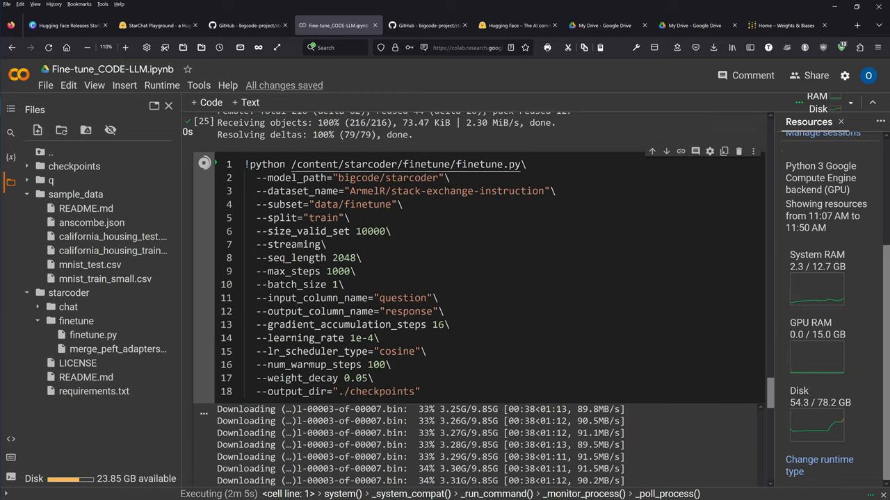
mouse_move(406, 164)
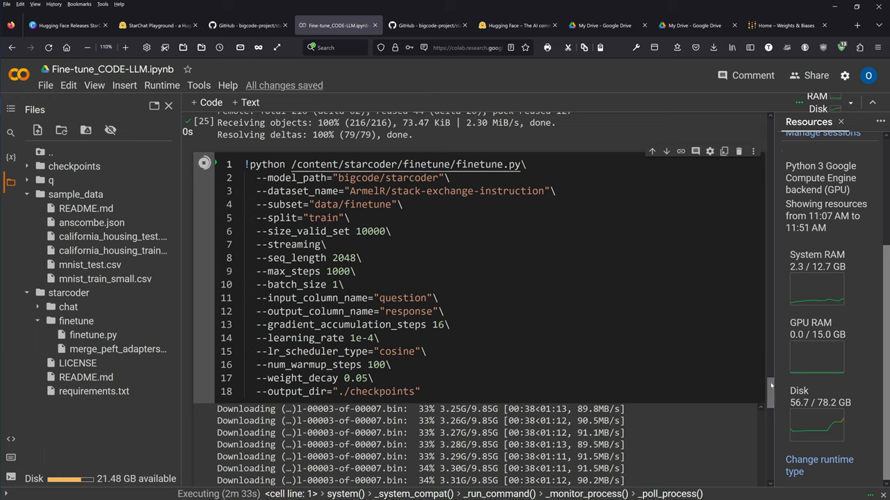
scroll(down, 3)
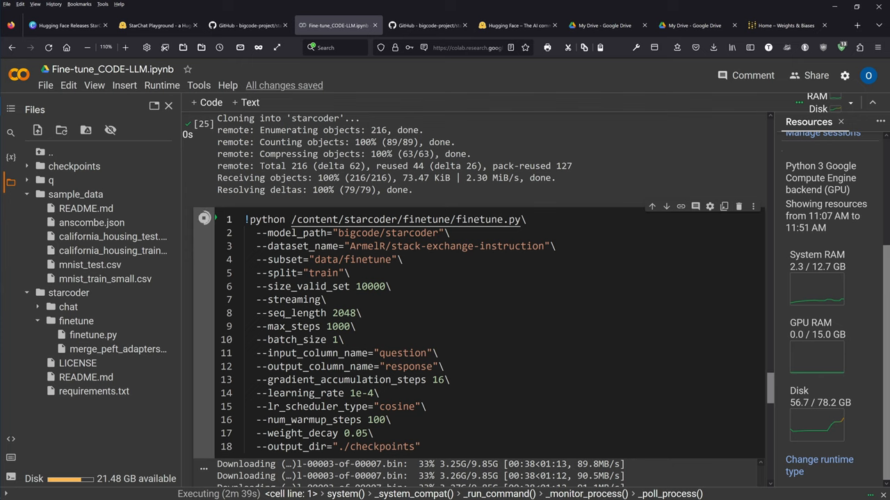
click(387, 25)
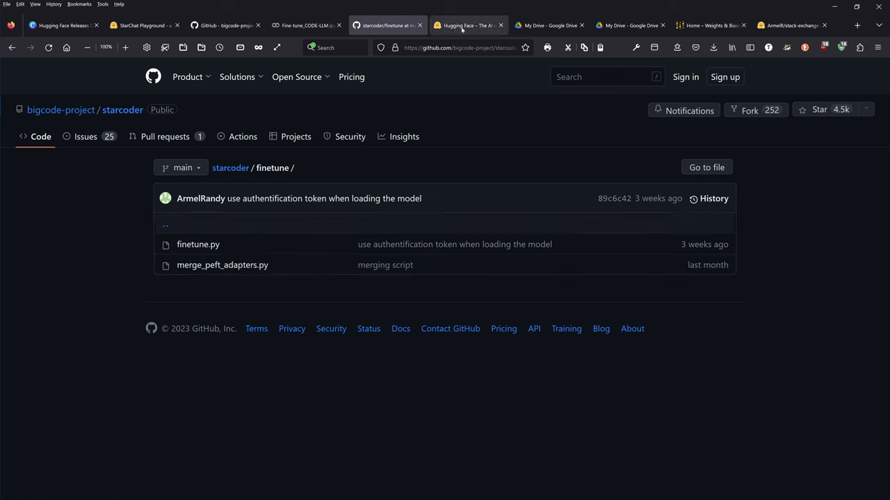
Step: Leave the GitHub tab for the Colab plans and pricing page
click(306, 25)
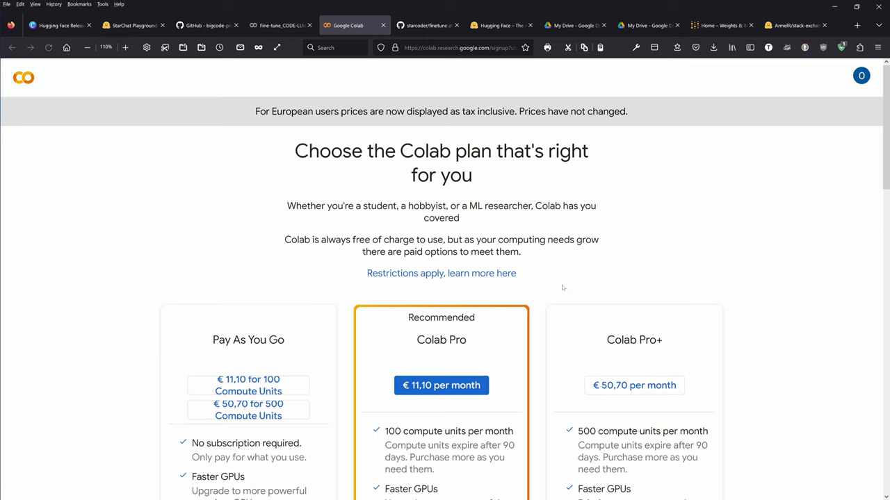
Step: Review the pricing plans, then return to the notebook where the disk-full warning appears
scroll(down, 3)
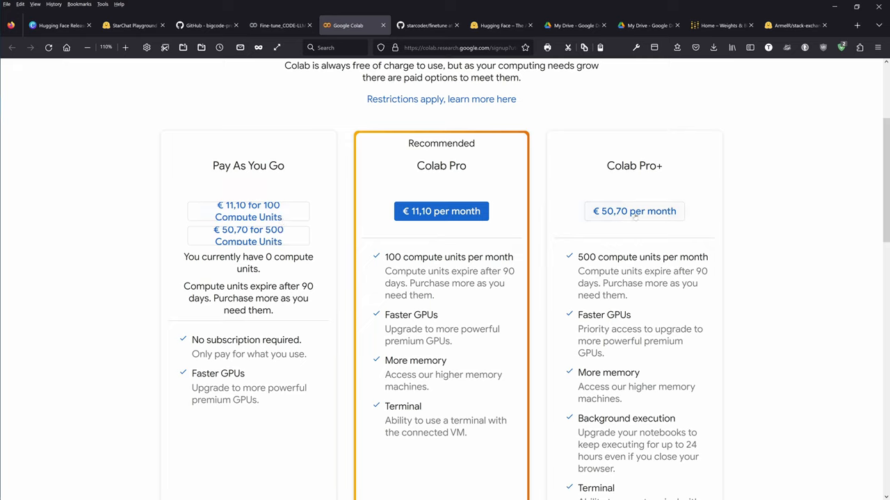
mouse_move(104, 274)
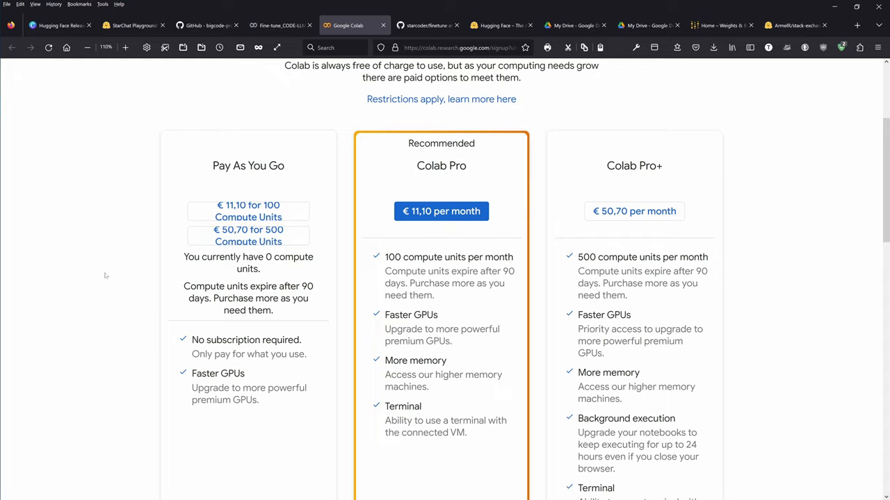
click(278, 25)
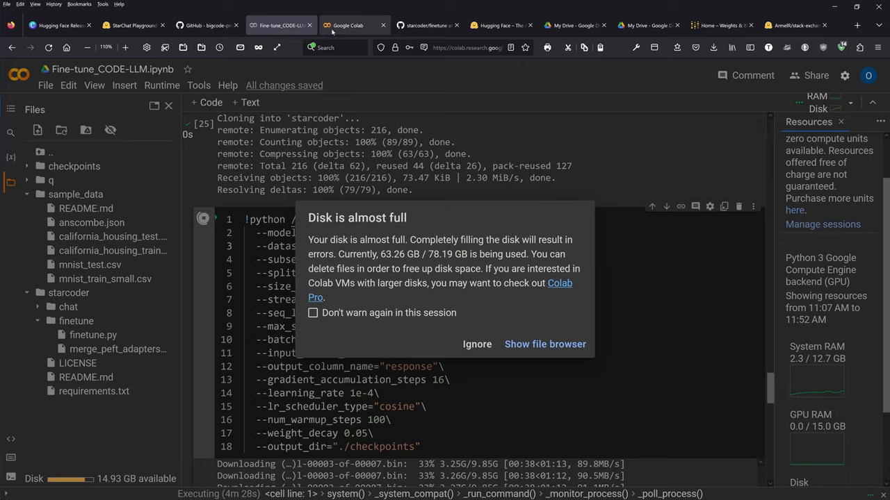
Step: Close the Colab plans page and dismiss the 'Disk is almost full' warning in the notebook
click(354, 25)
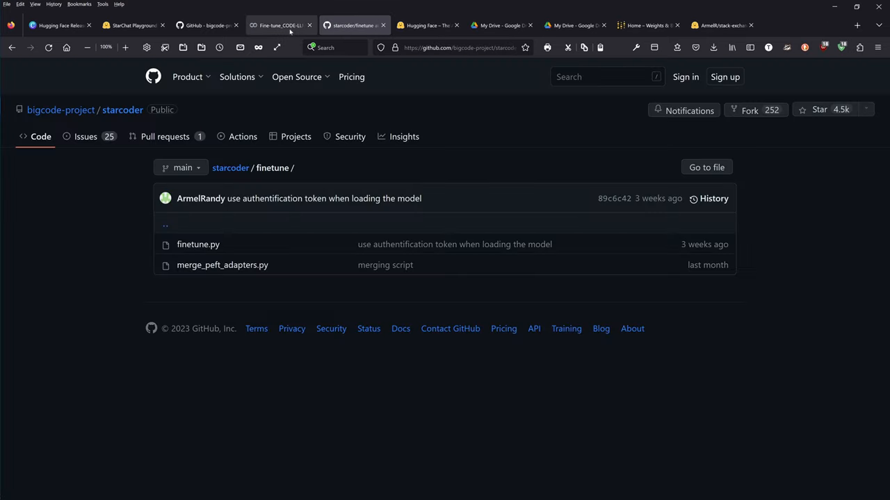
click(278, 25)
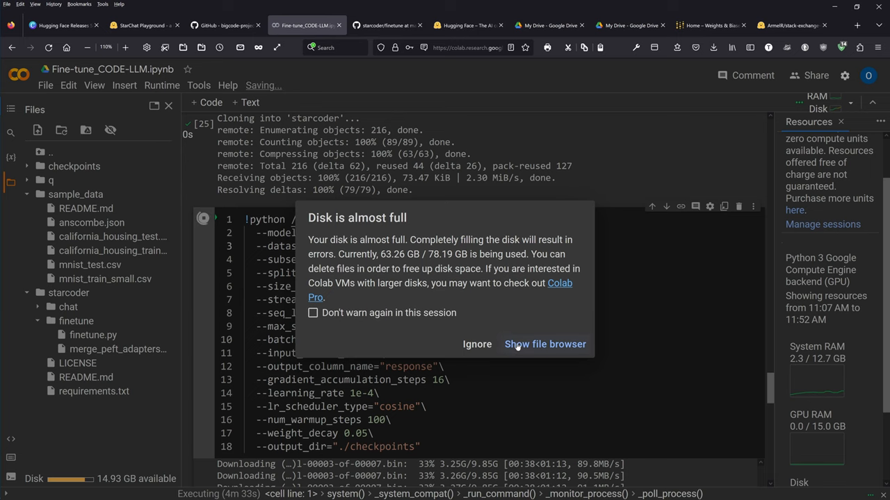
click(477, 344)
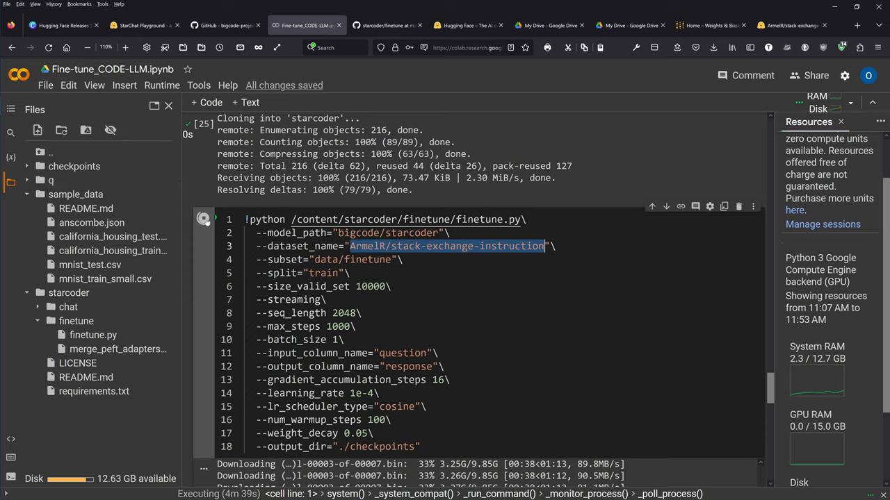
mouse_move(204, 219)
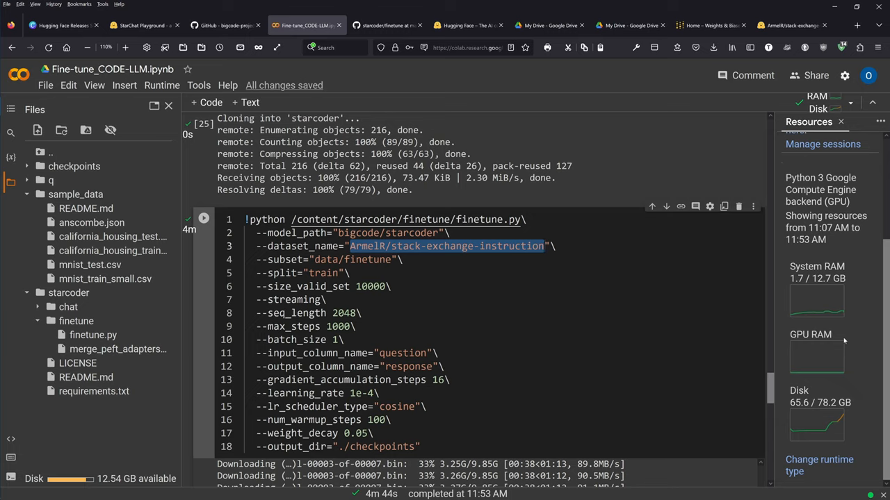
mouse_move(852, 335)
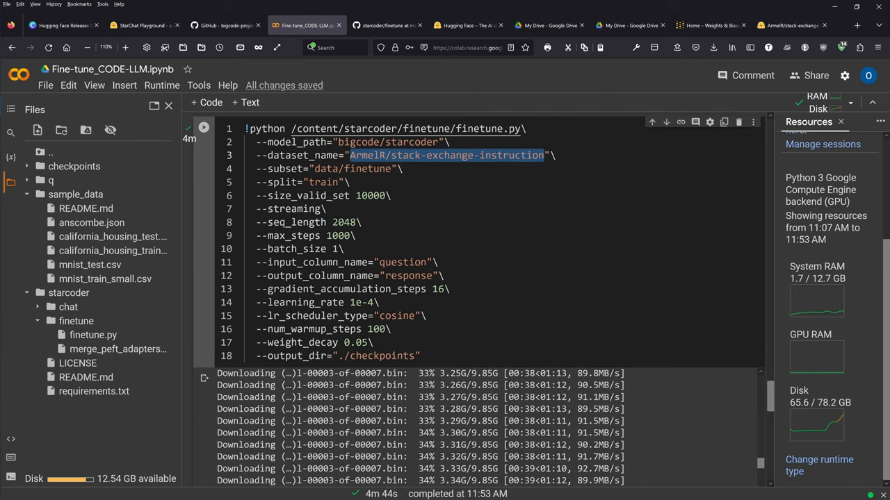
Step: Scroll up to review the halted shard download output after the run stopped
scroll(up, 3)
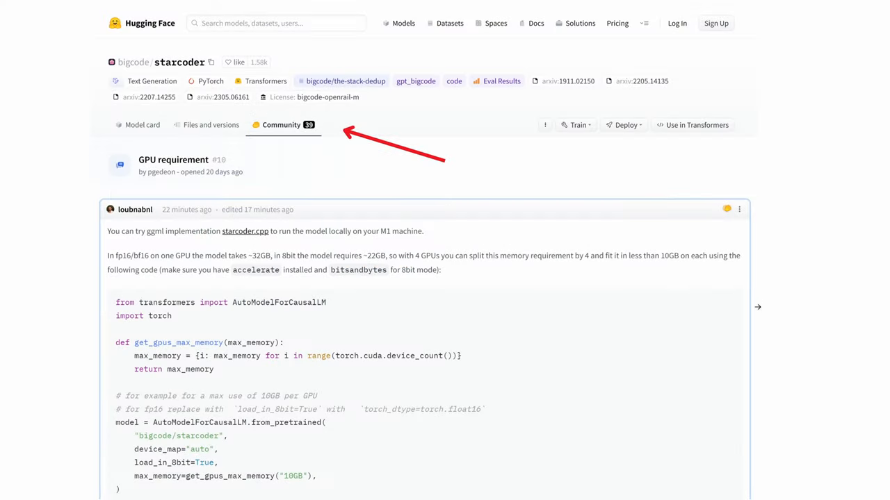
mouse_move(552, 191)
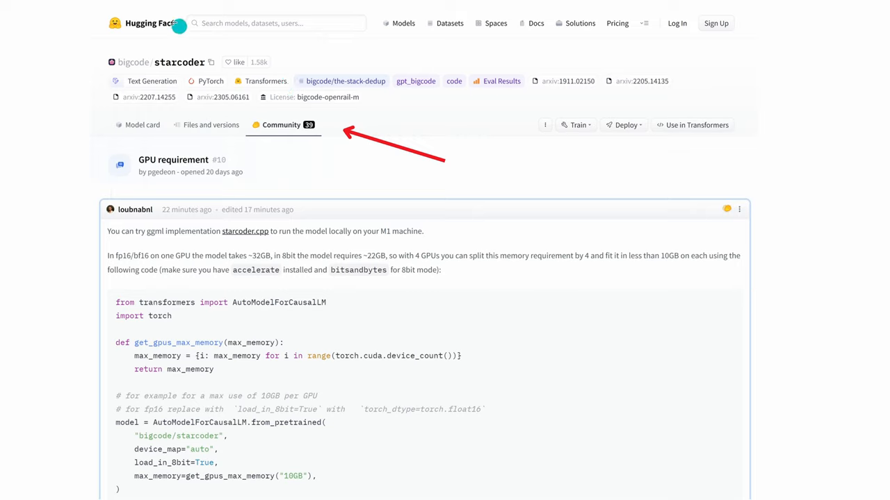
mouse_move(250, 154)
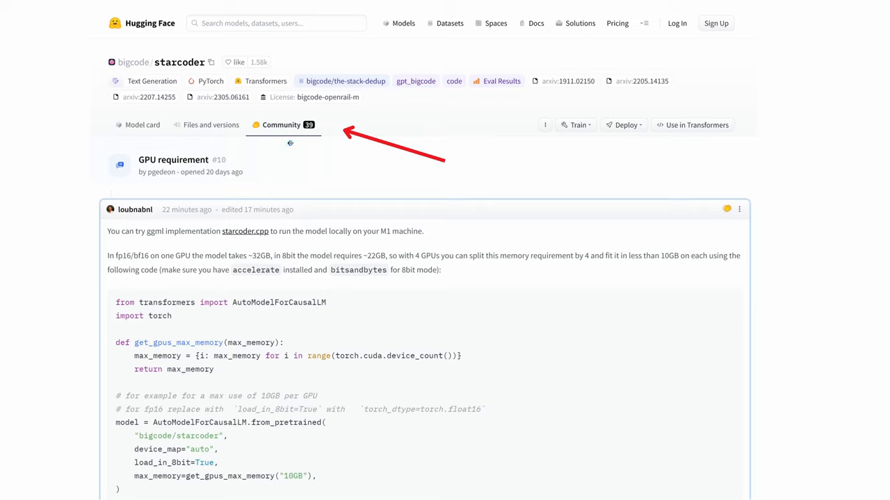
mouse_move(150, 172)
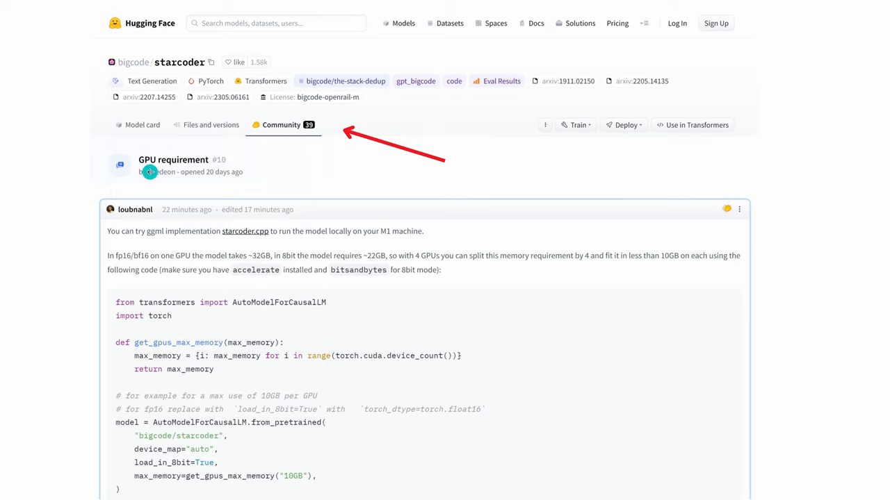
mouse_move(224, 252)
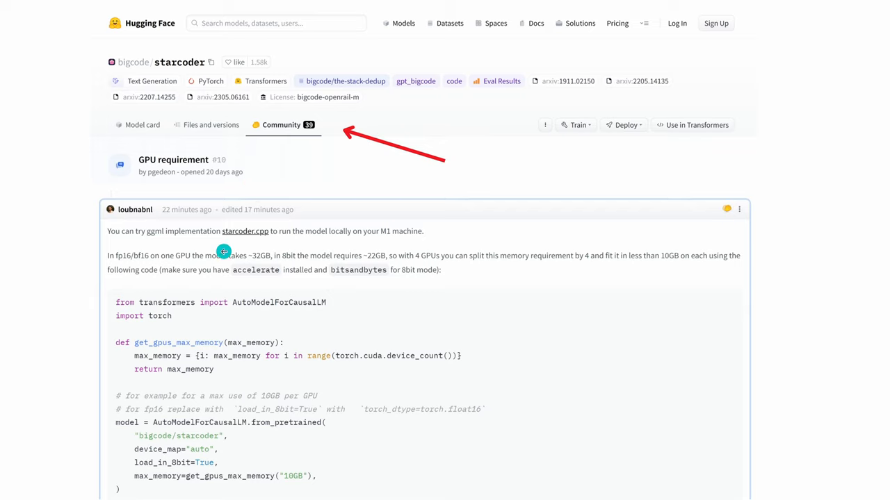
mouse_move(390, 244)
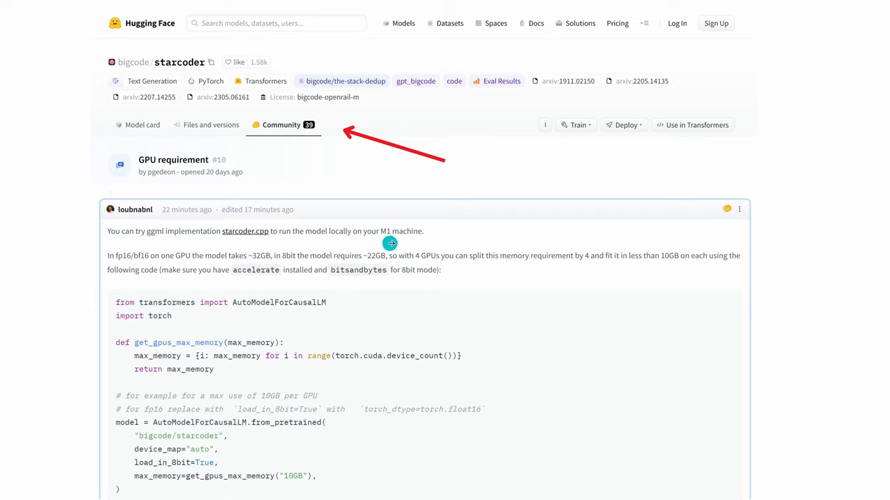
mouse_move(415, 241)
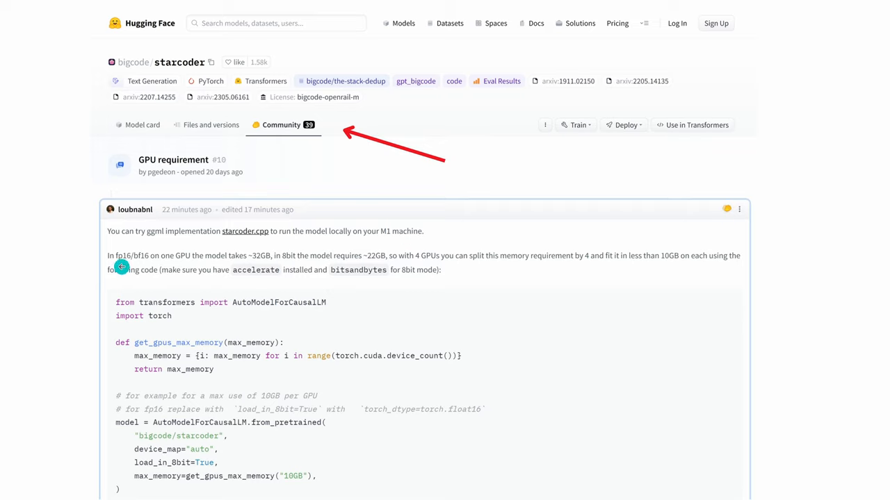
mouse_move(144, 266)
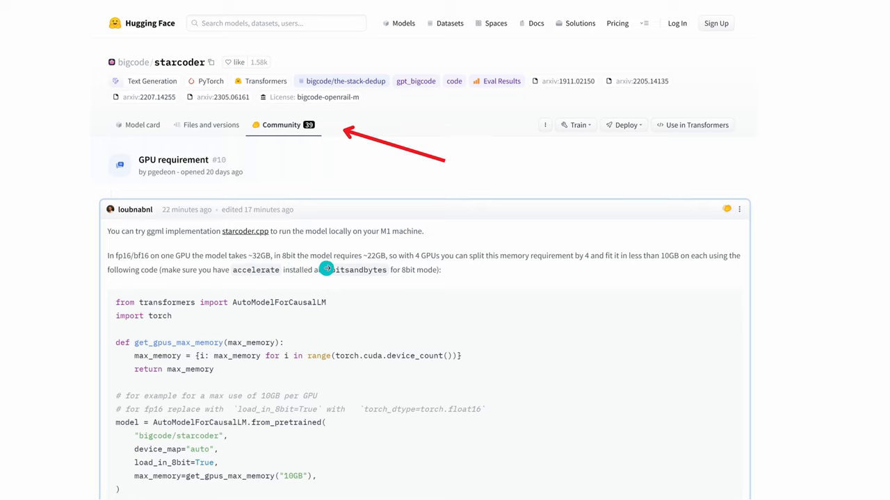
mouse_move(381, 269)
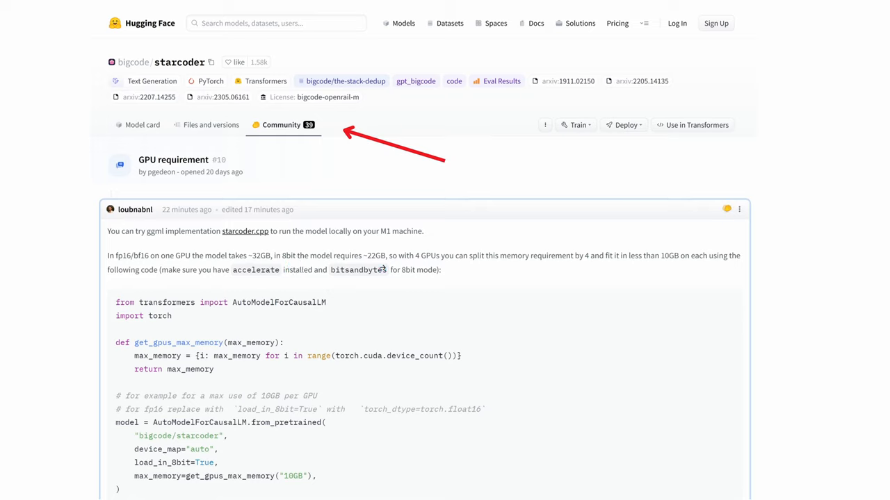
mouse_move(430, 266)
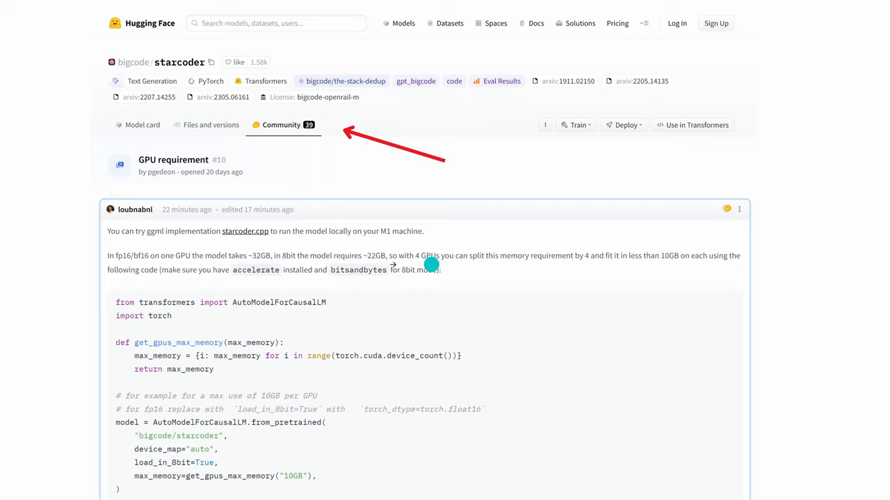
mouse_move(375, 285)
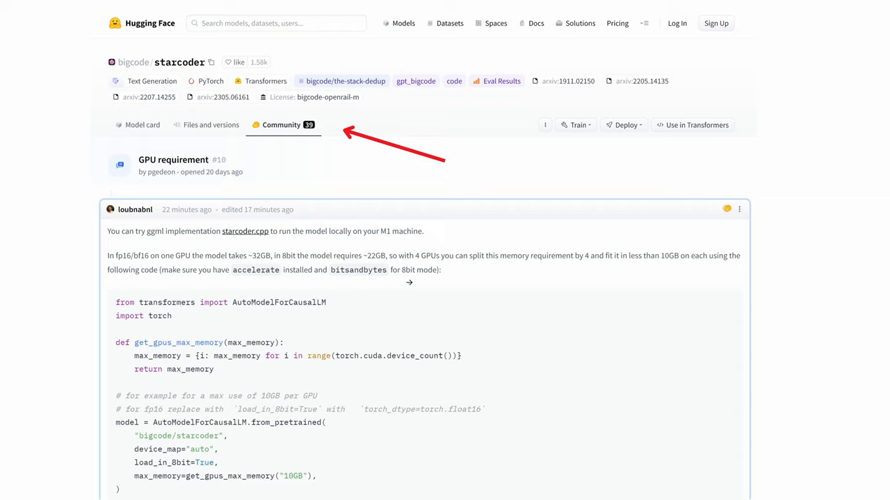
mouse_move(409, 282)
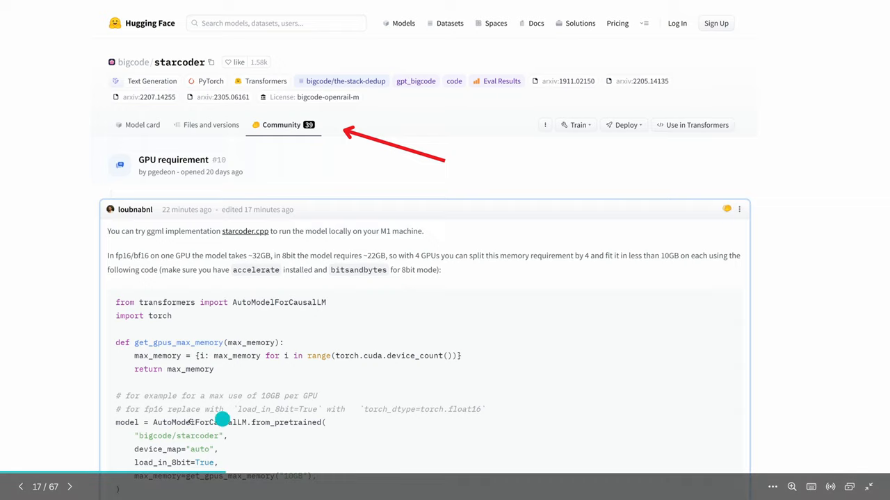
mouse_move(382, 245)
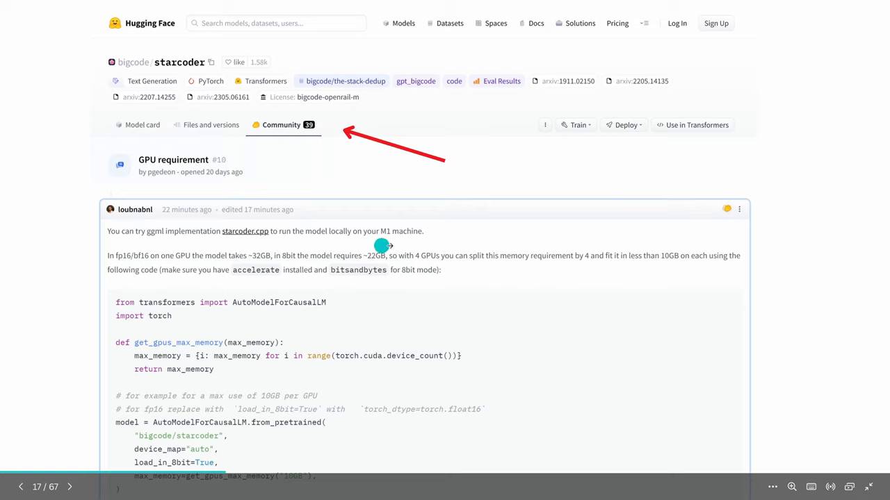
mouse_move(404, 243)
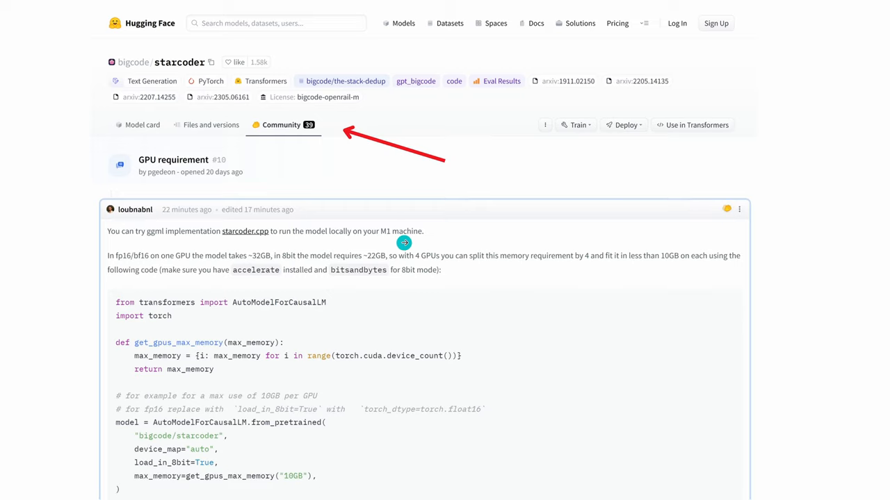
mouse_move(259, 267)
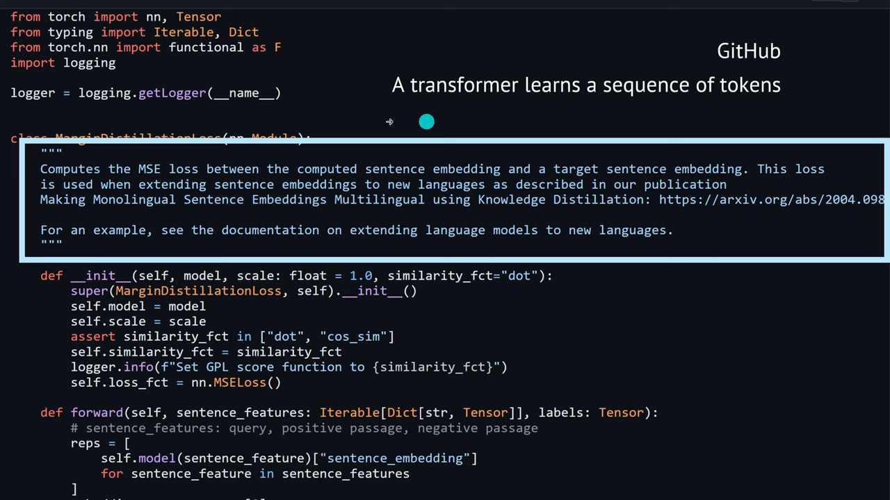
mouse_move(189, 185)
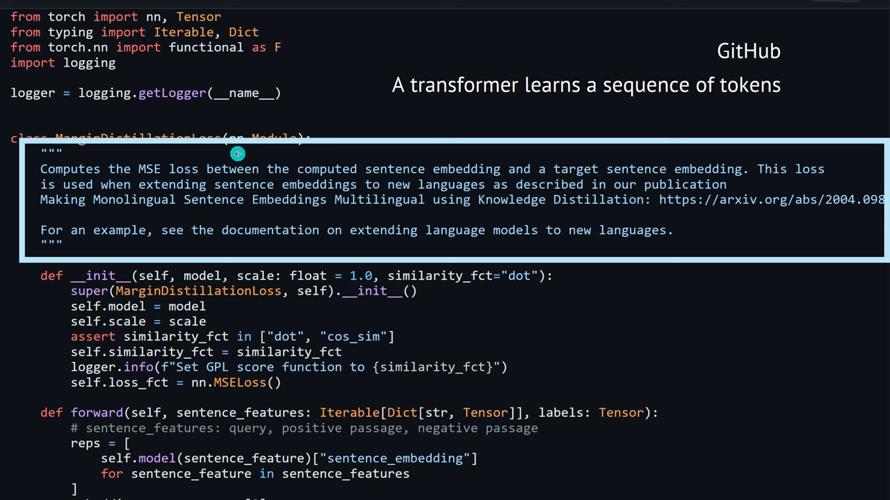
mouse_move(203, 248)
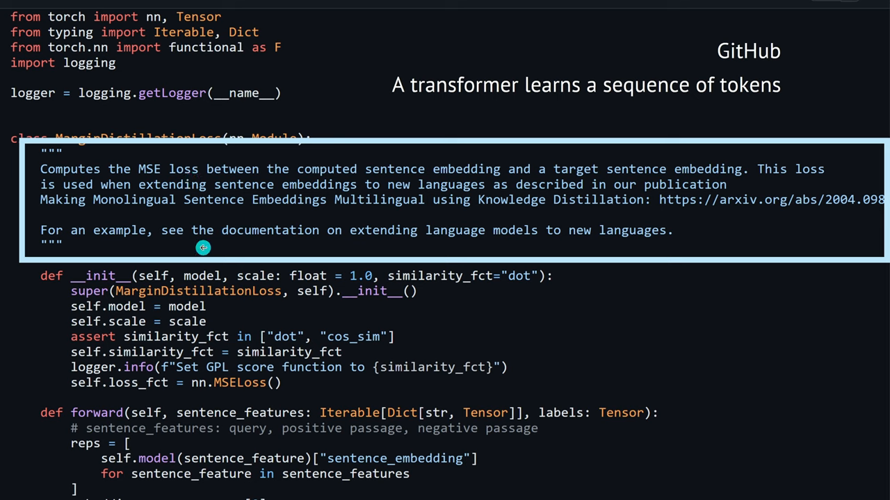
mouse_move(381, 220)
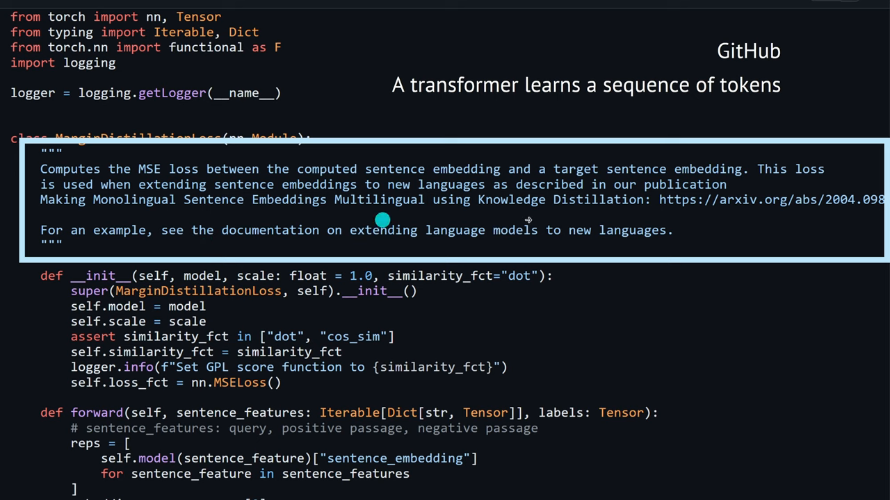
mouse_move(754, 215)
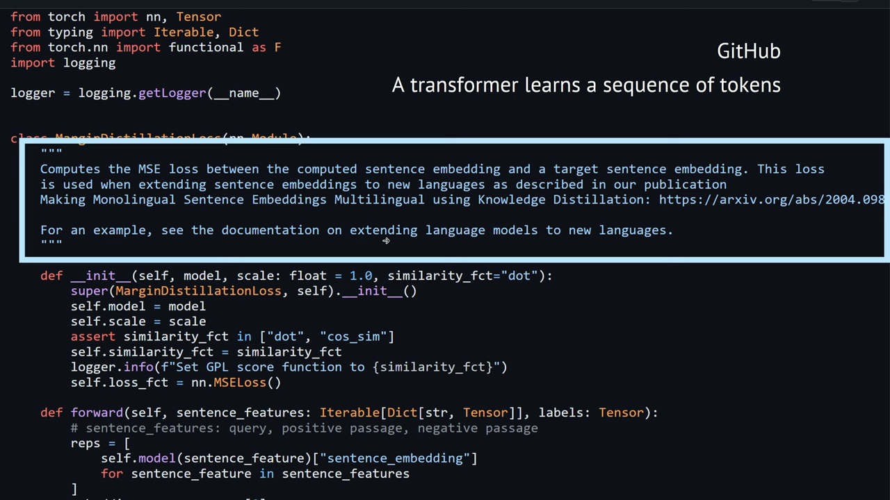
mouse_move(376, 325)
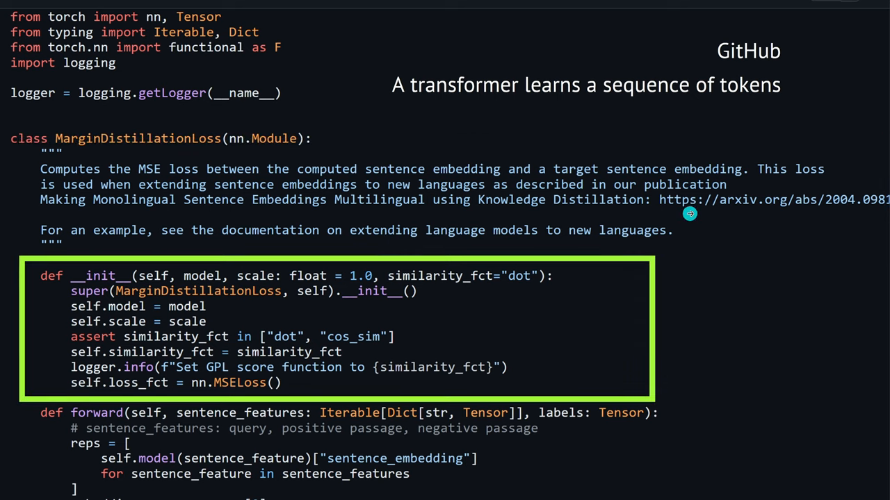
mouse_move(507, 304)
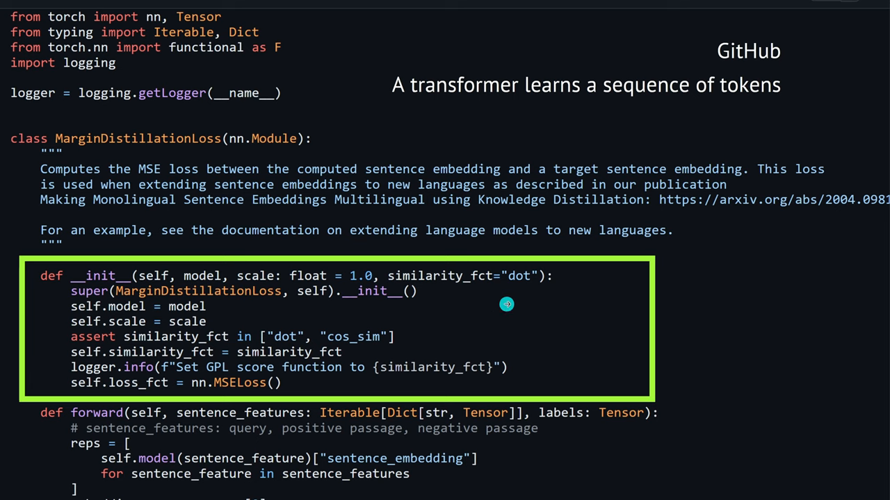
mouse_move(131, 299)
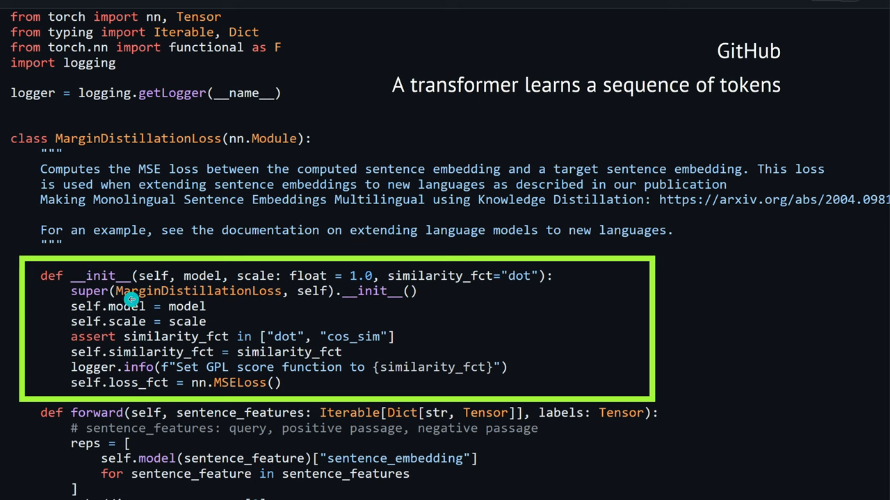
mouse_move(213, 314)
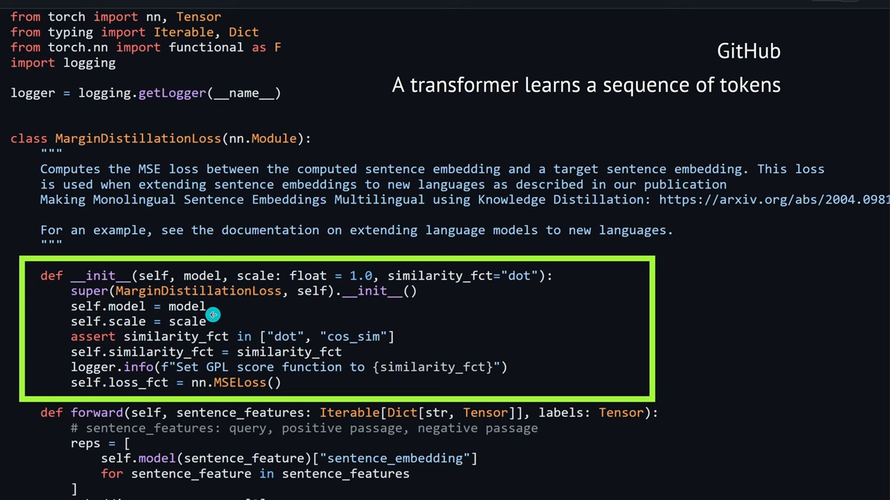
mouse_move(225, 331)
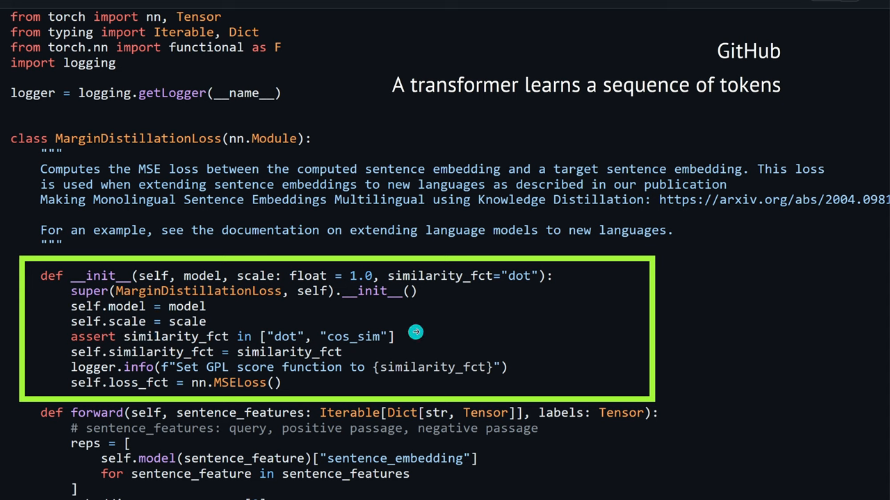
mouse_move(482, 307)
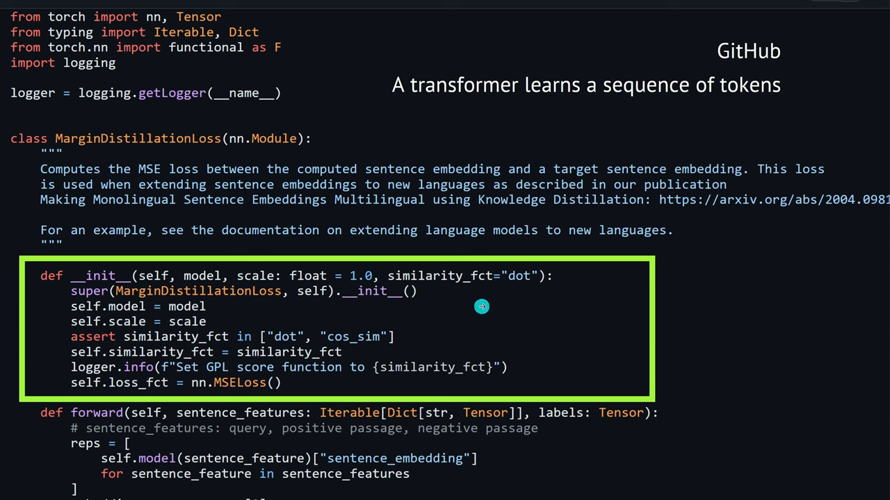
mouse_move(482, 306)
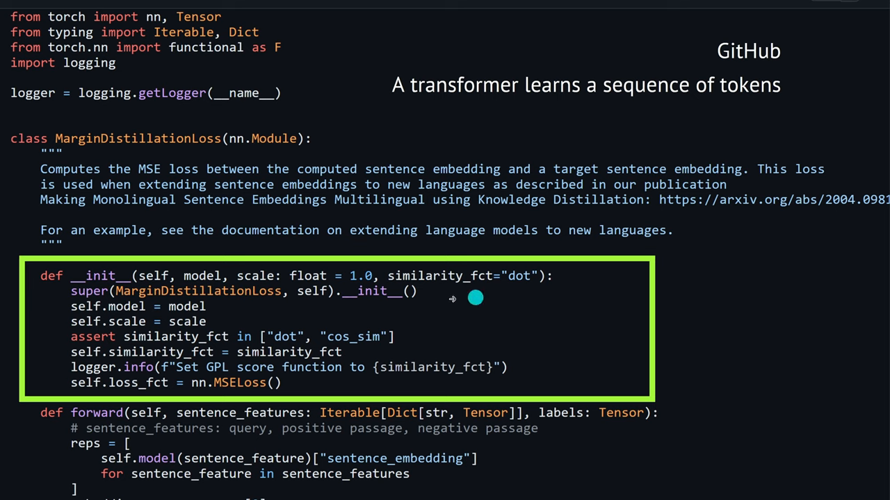
mouse_move(463, 332)
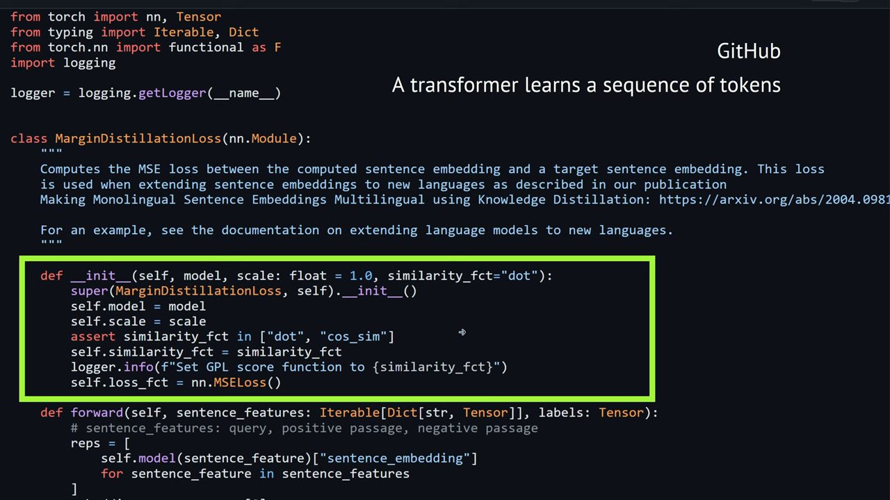
mouse_move(462, 332)
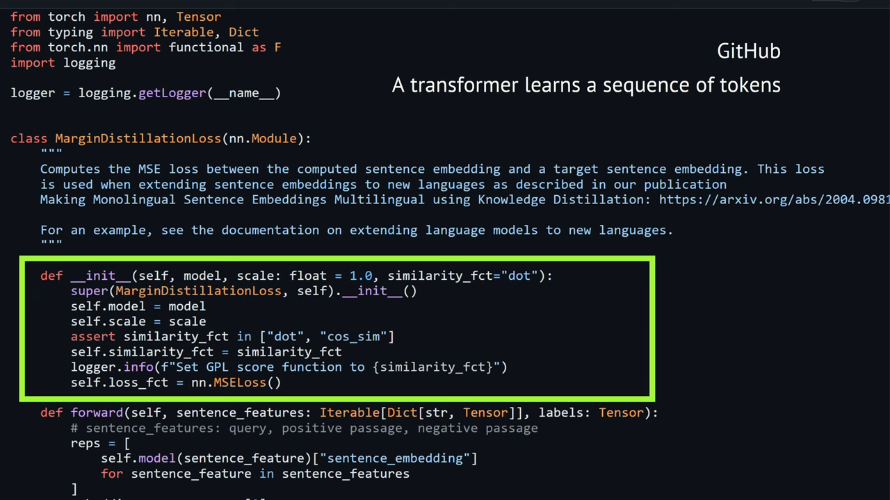